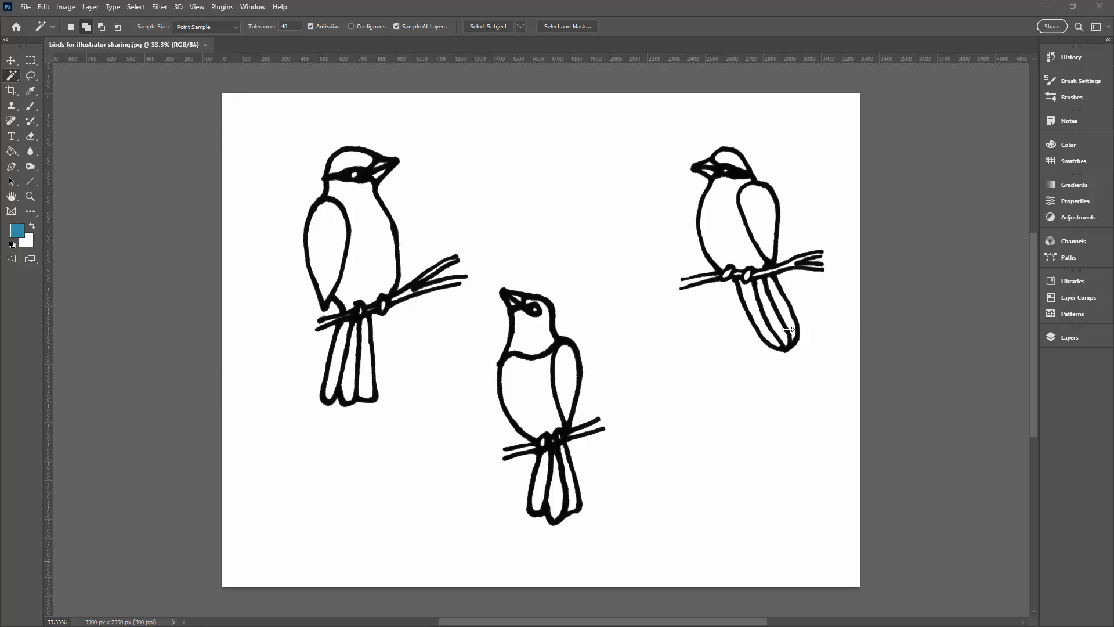
Convert Background to Layer 0, delete its white background, and add a white-filled layer beneath.
left_click(1070, 337)
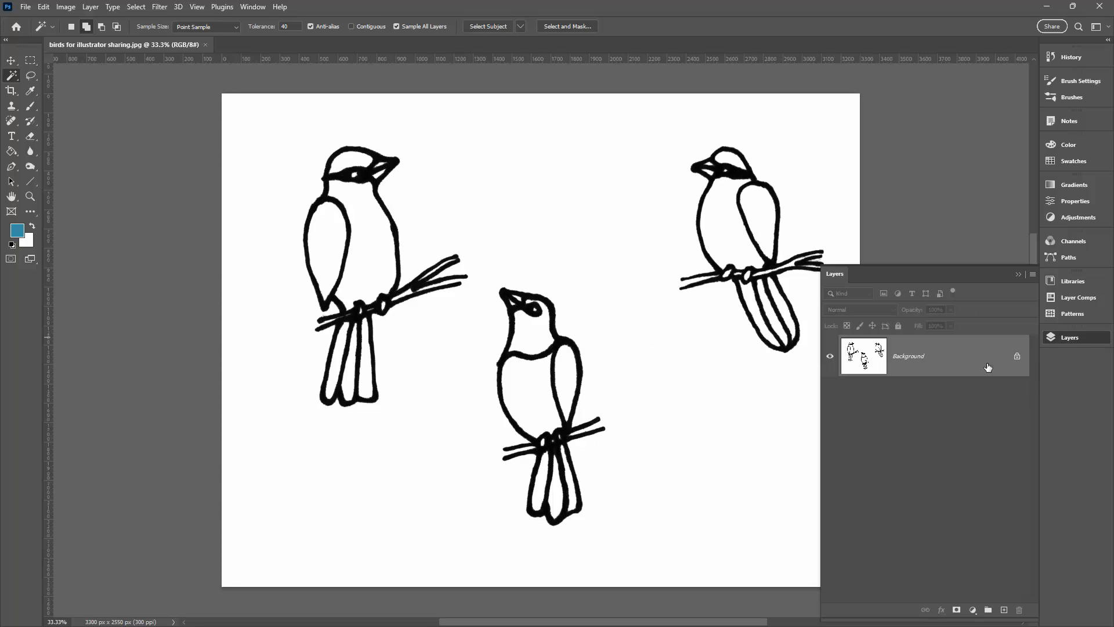
double_click(908, 356)
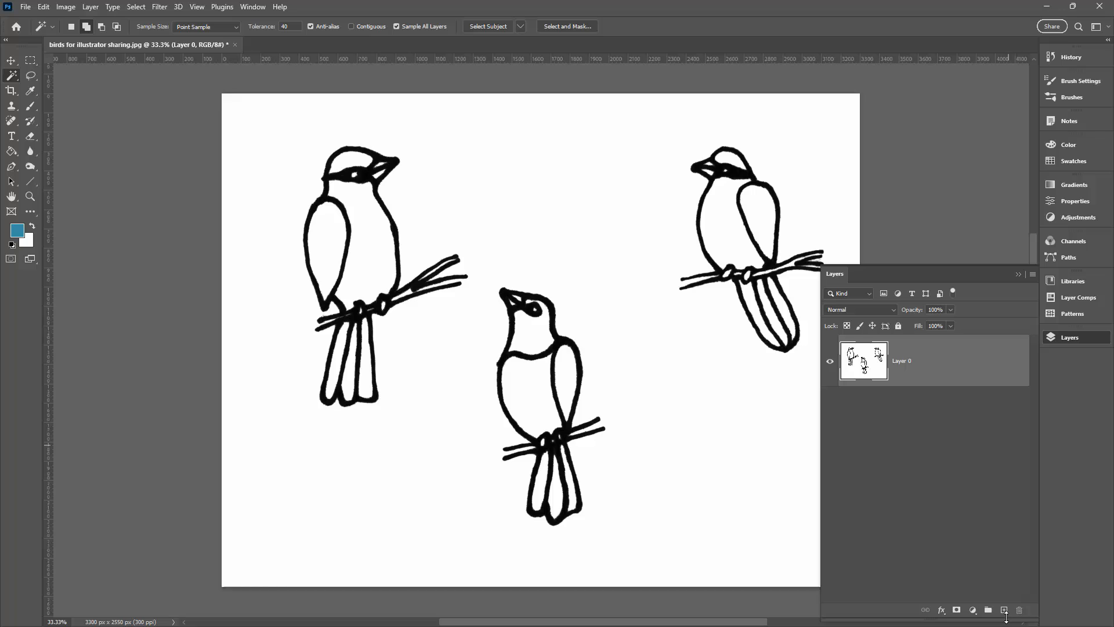
left_click(1004, 610)
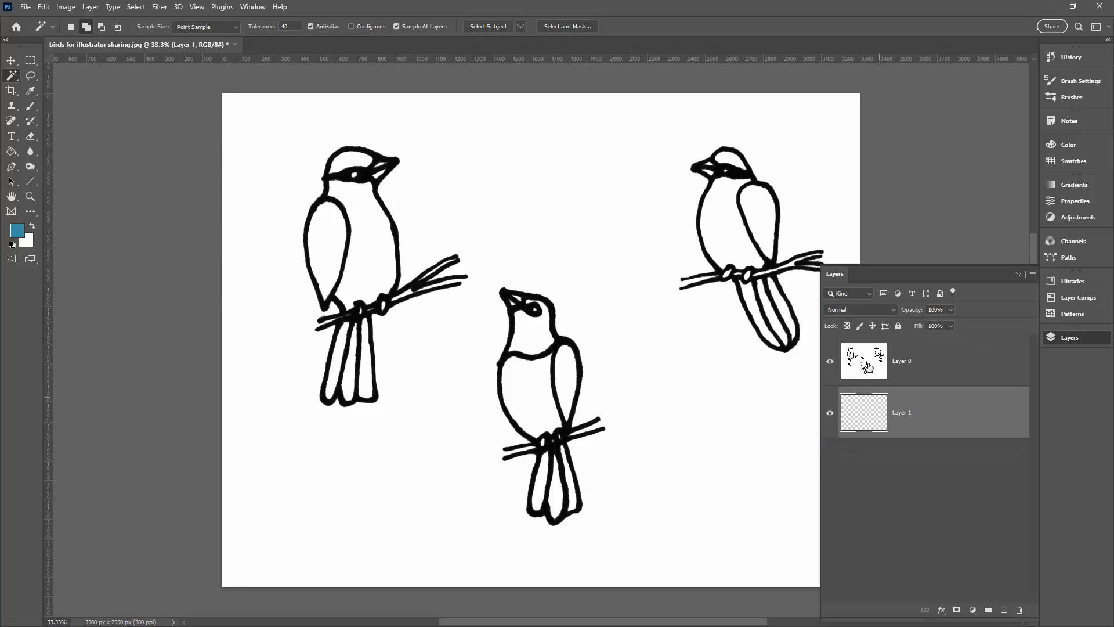
left_click(901, 360)
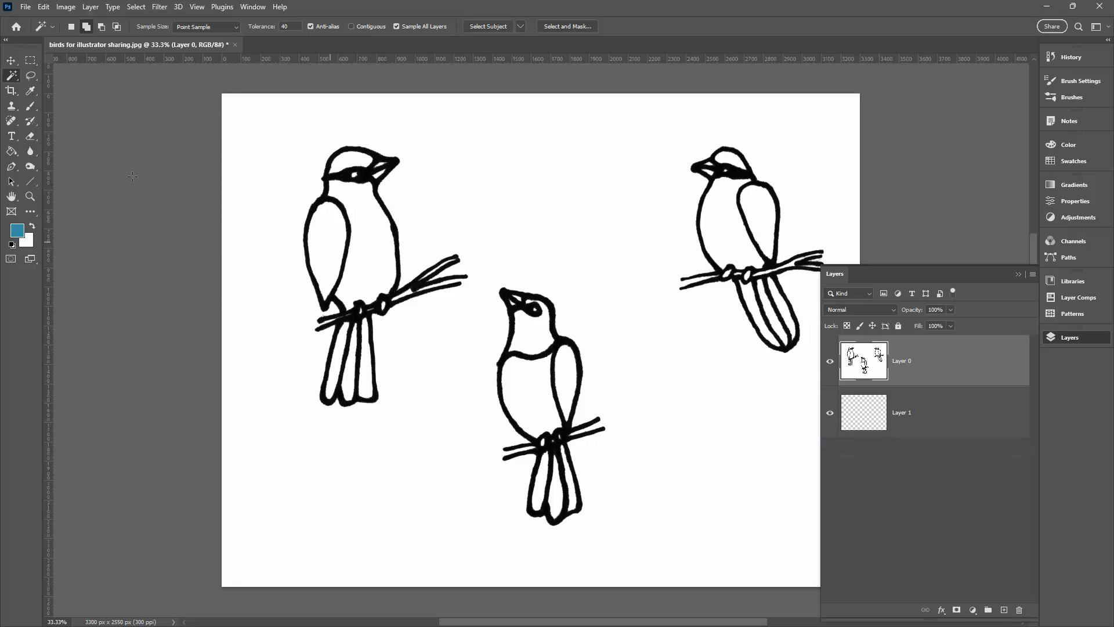
mouse_move(469, 197)
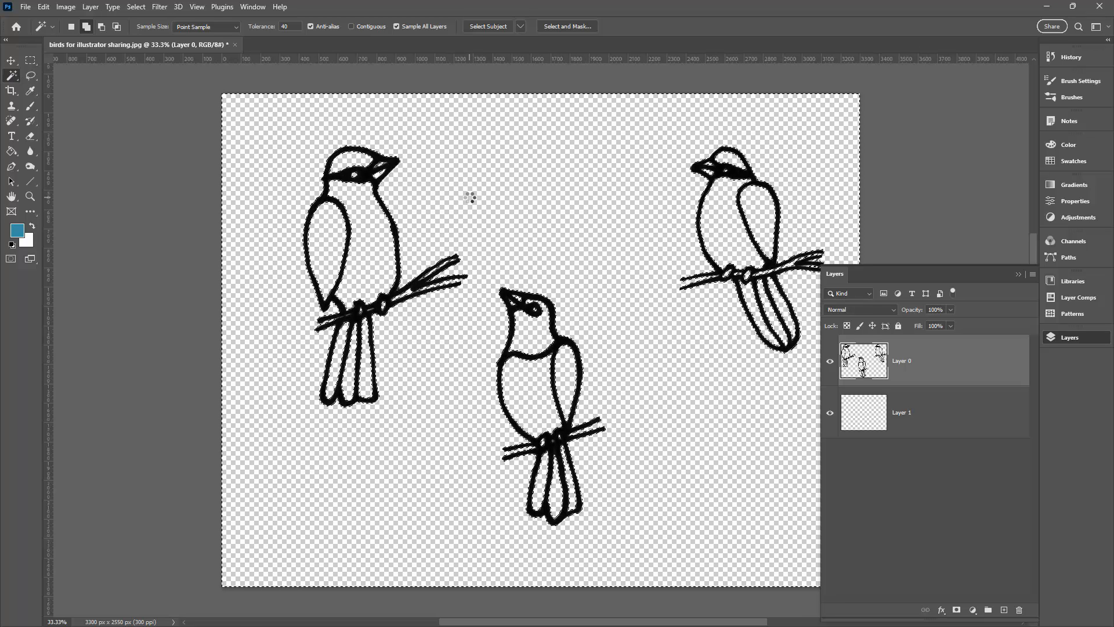
left_click(900, 412)
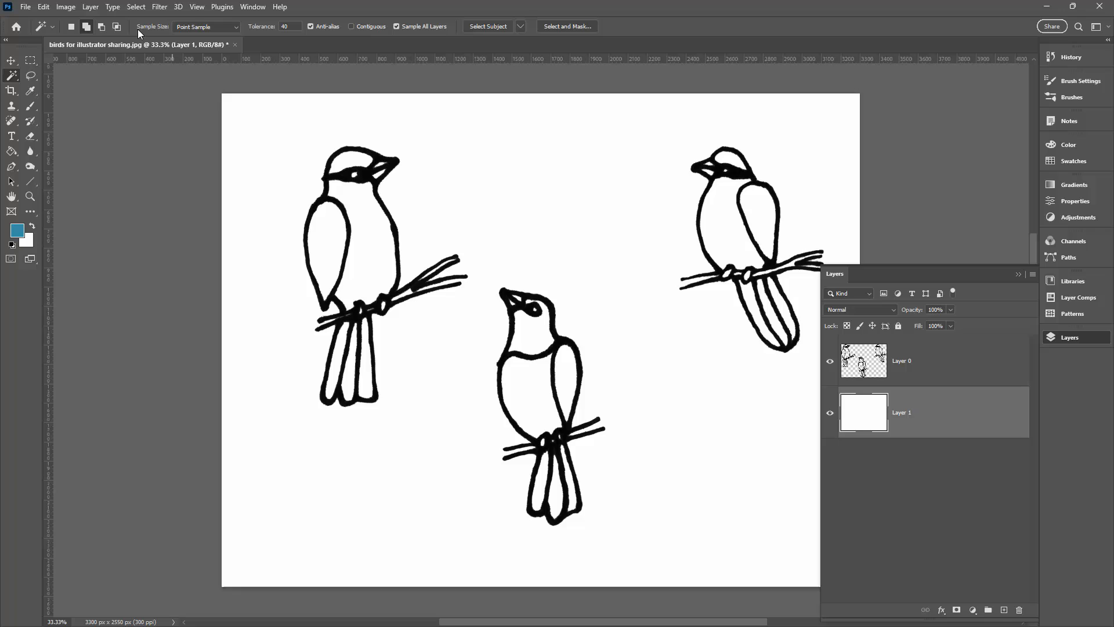
Save the drawing as 'birds for illustrator sharing.psd' in Photoshop format.
left_click(25, 6)
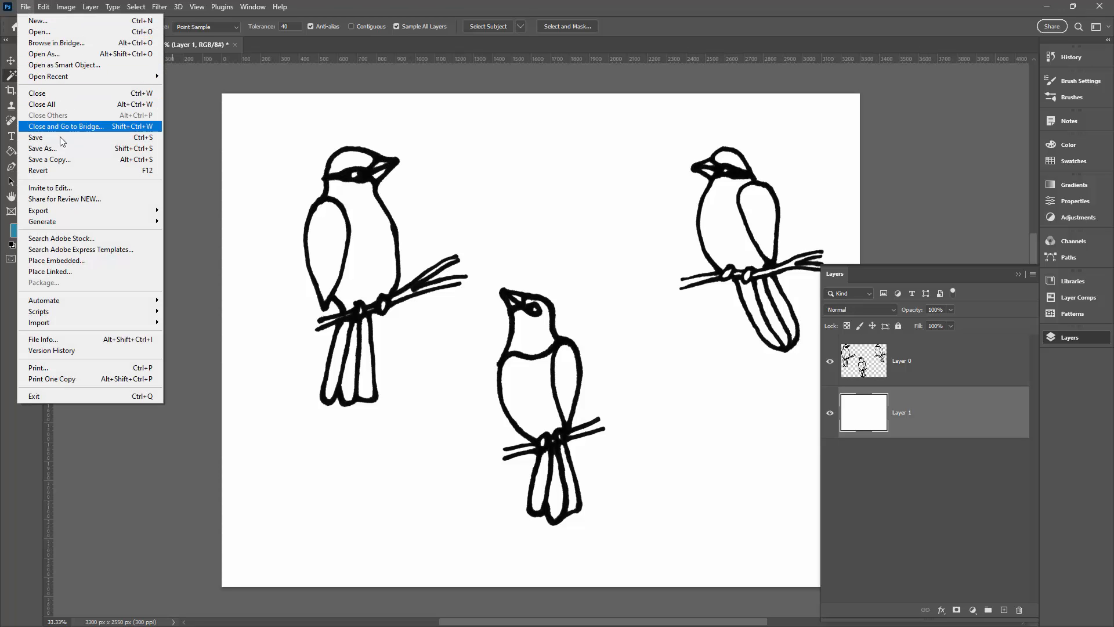
left_click(42, 148)
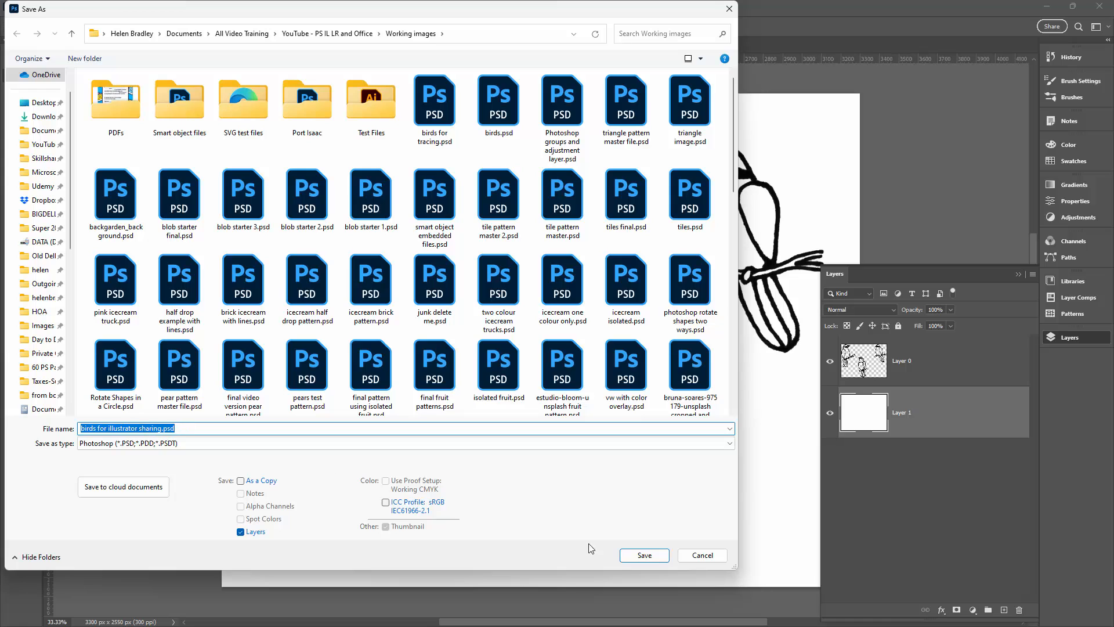
left_click(643, 555)
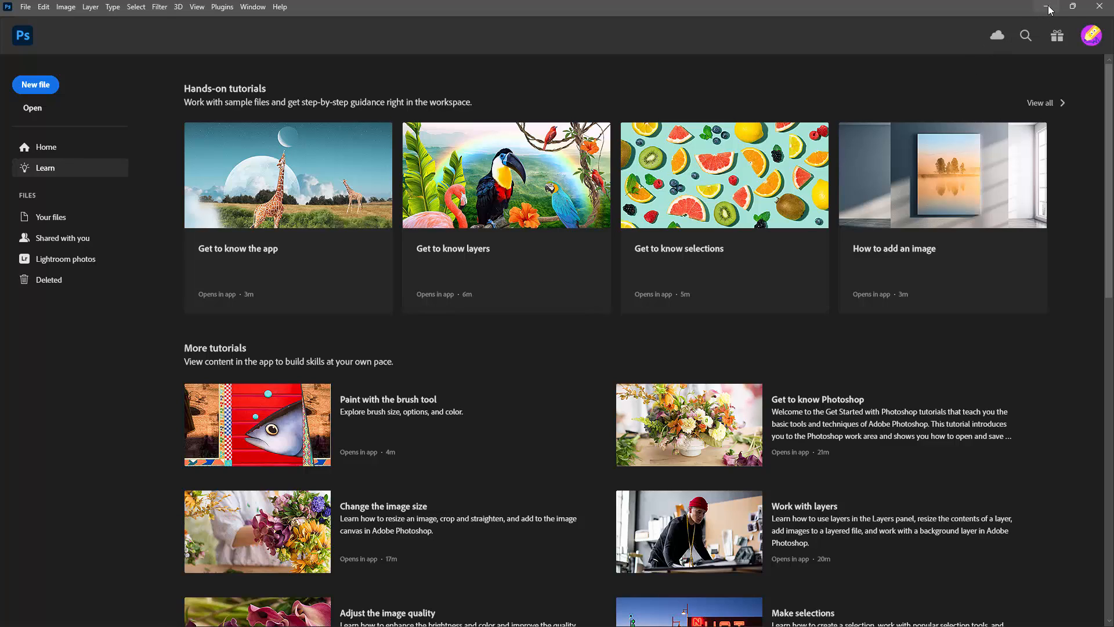
mouse_move(1046, 7)
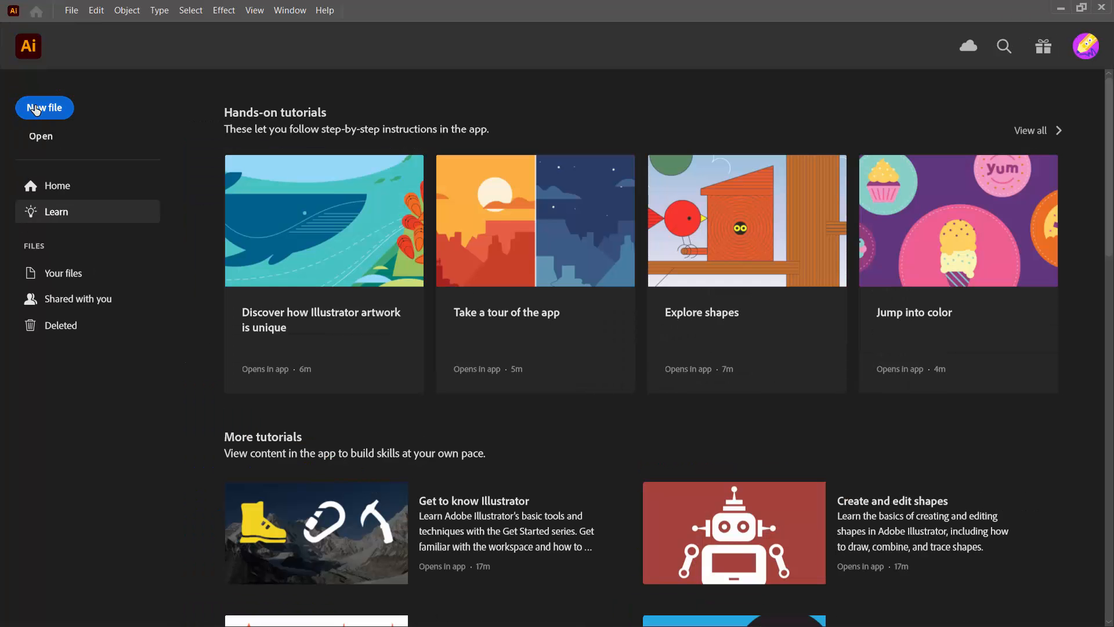
Create a Web preset 1000 × 1000 px document and close the Layers panel.
left_click(44, 107)
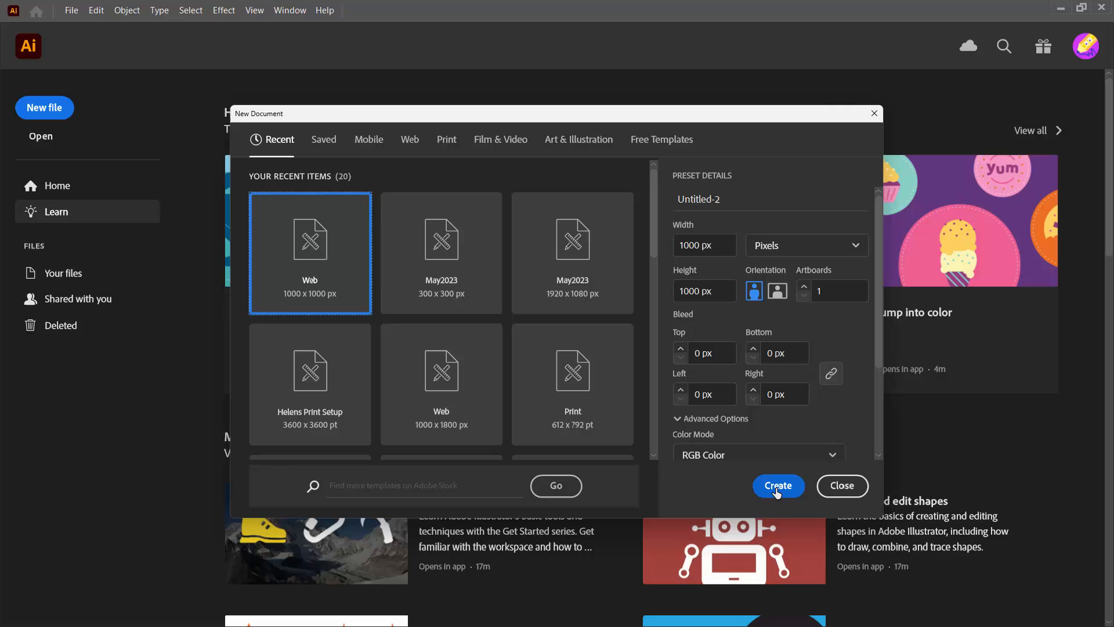
left_click(778, 486)
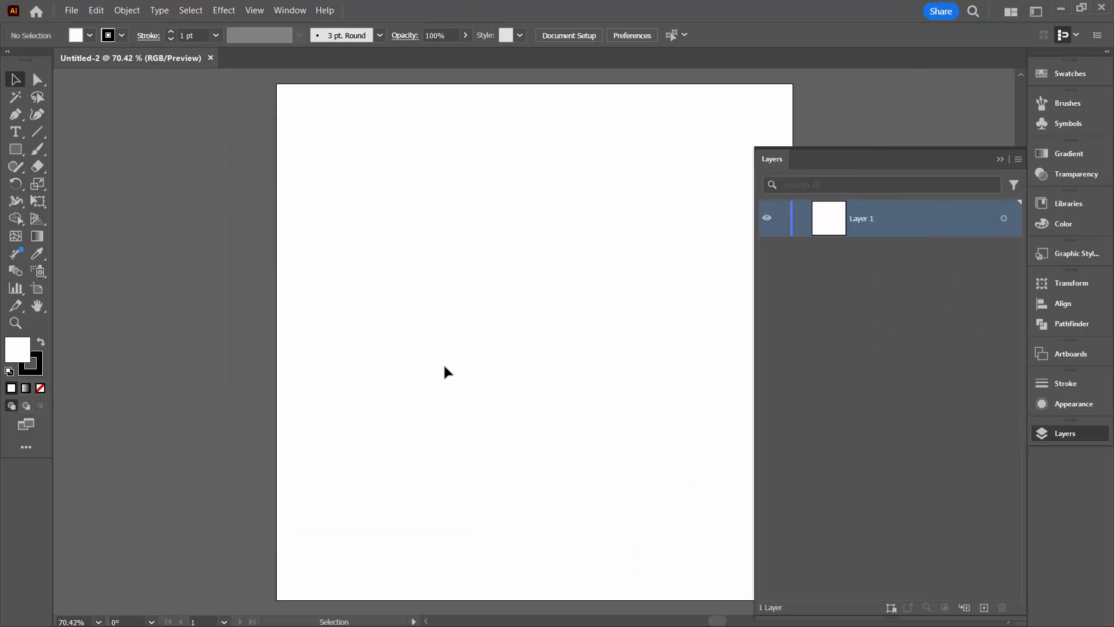
left_click(1035, 12)
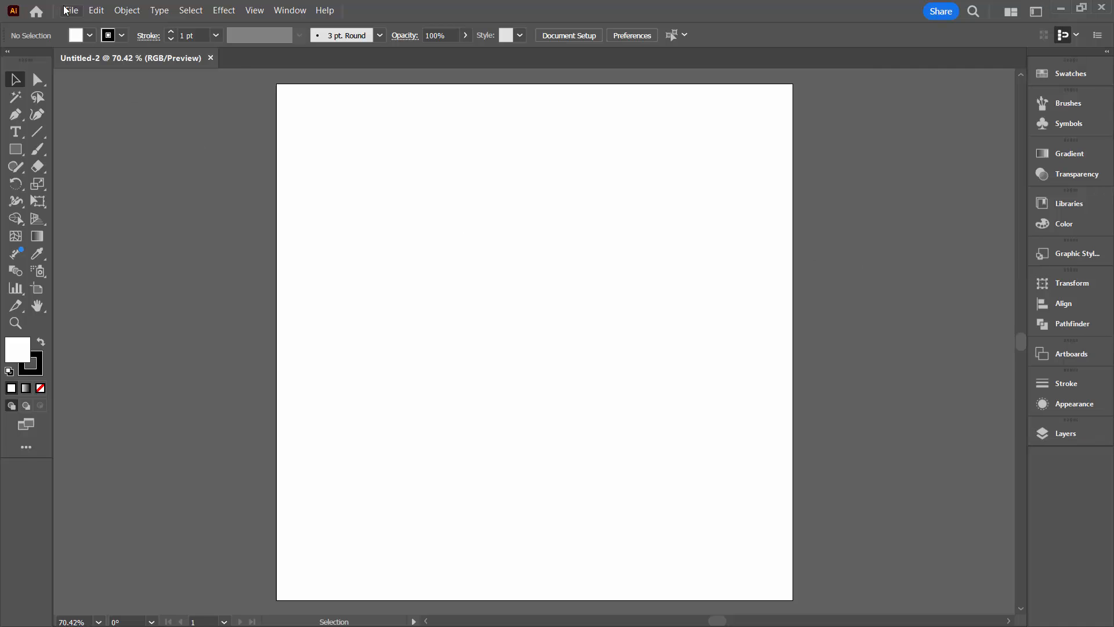
Place 'birds for illustrator sharing.psd' as a linked file on the artboard and select it.
left_click(70, 10)
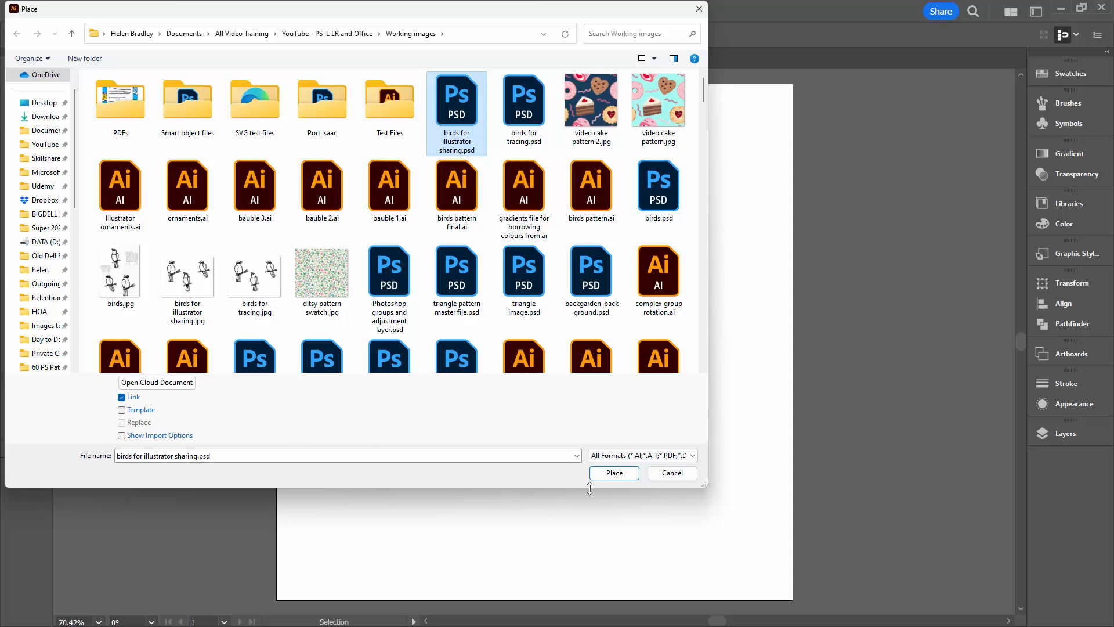
left_click(613, 472)
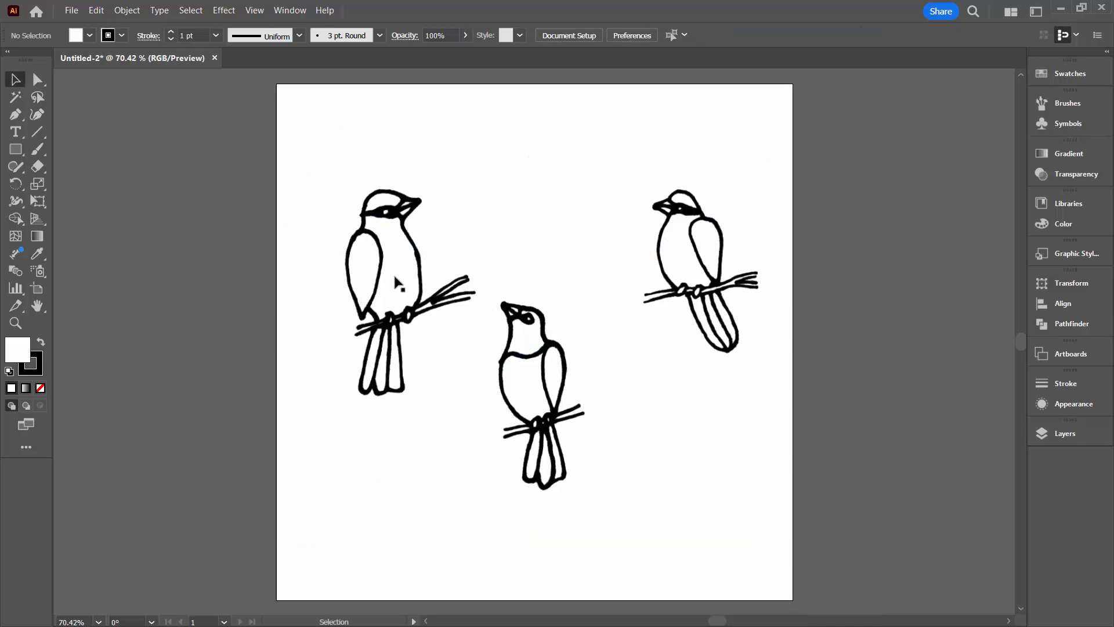
left_click(398, 282)
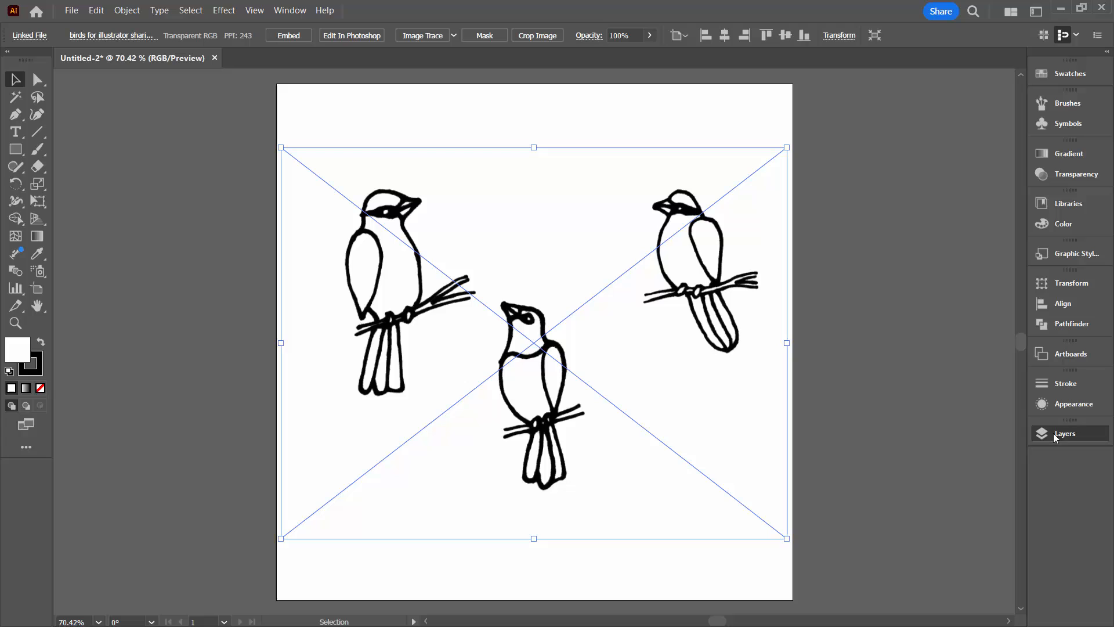
Duplicate the linked birds image within Layer 1 and hide the lower copy.
left_click(1064, 433)
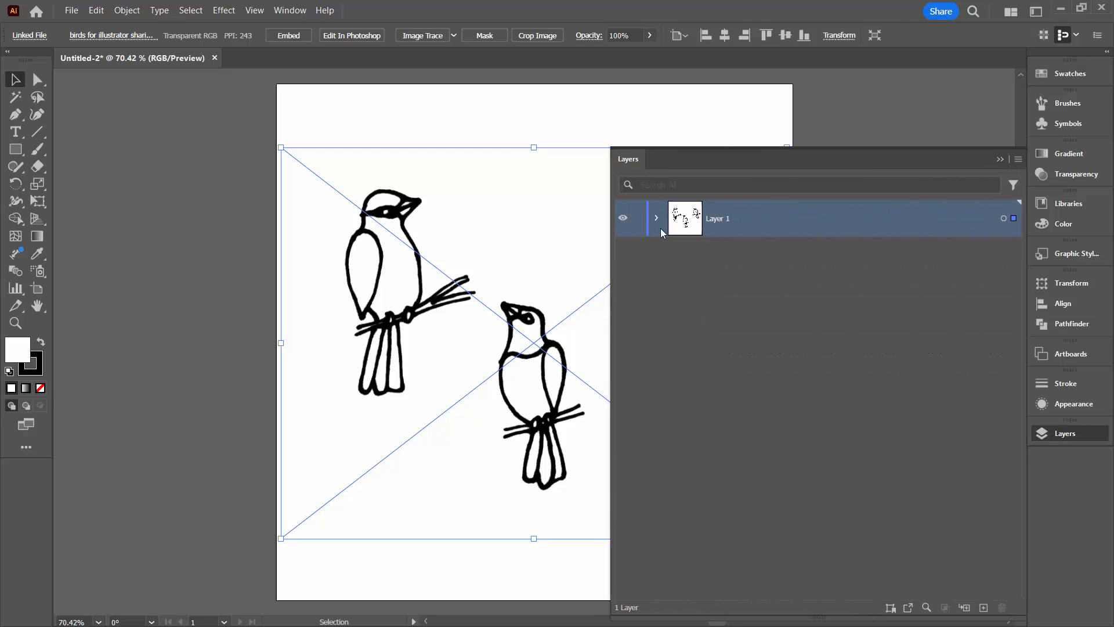
left_click(656, 218)
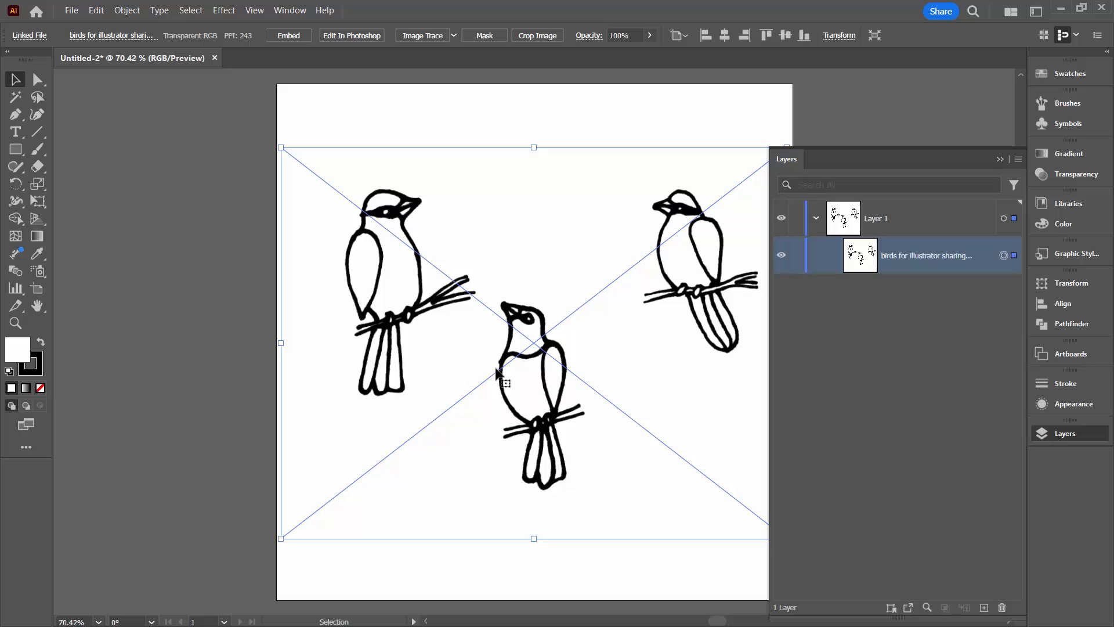
mouse_move(845, 263)
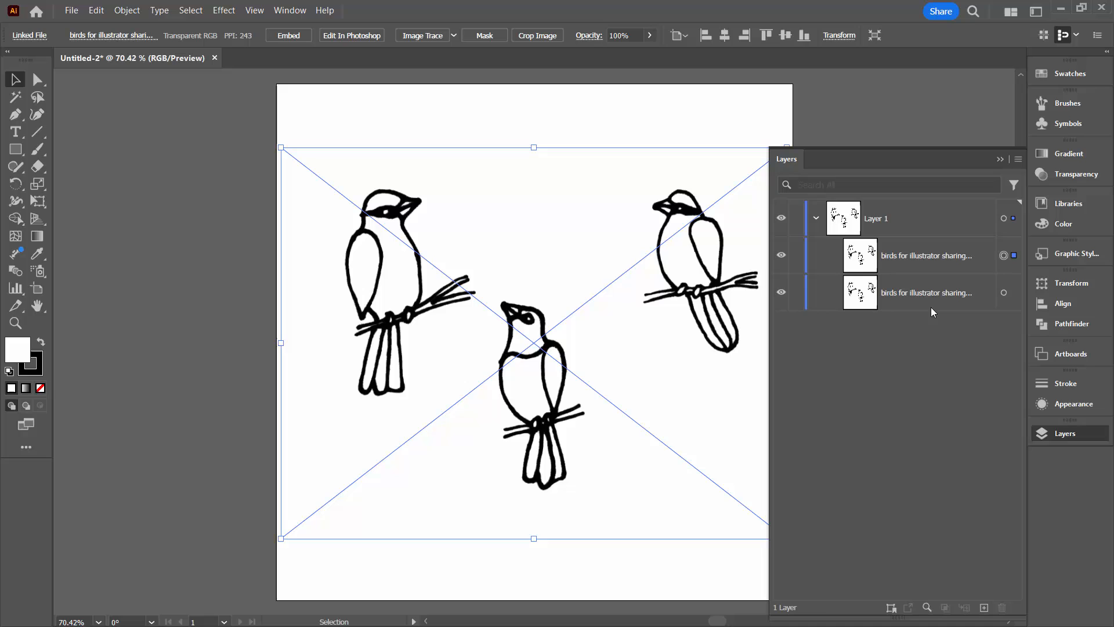
left_click(924, 256)
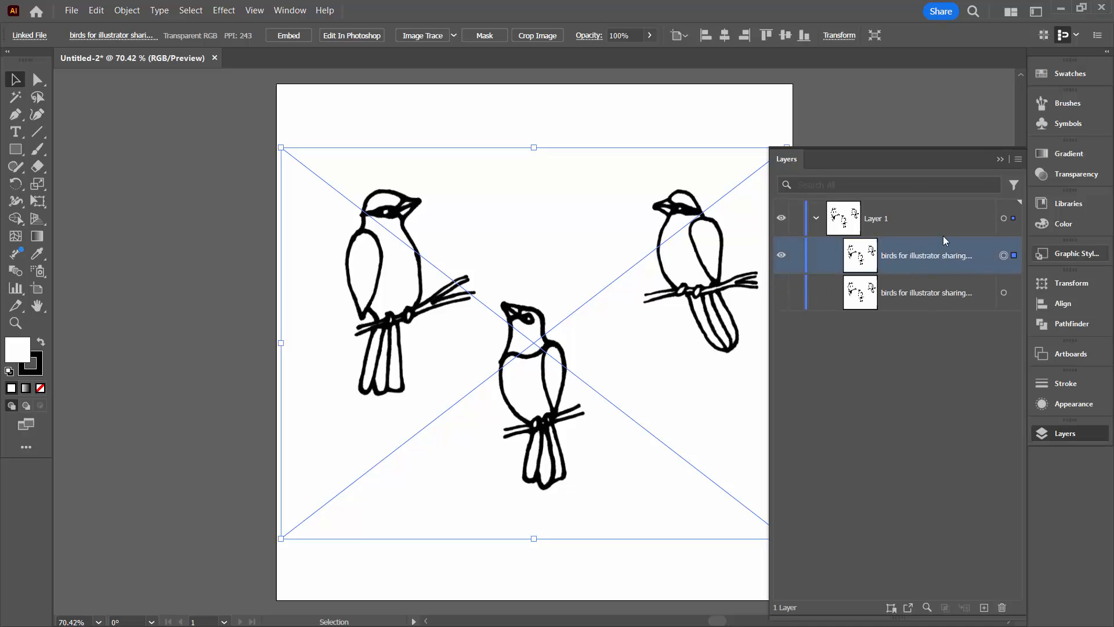
Image-trace the visible birds copy despite the slowness warning, then expand it into paths.
left_click(422, 35)
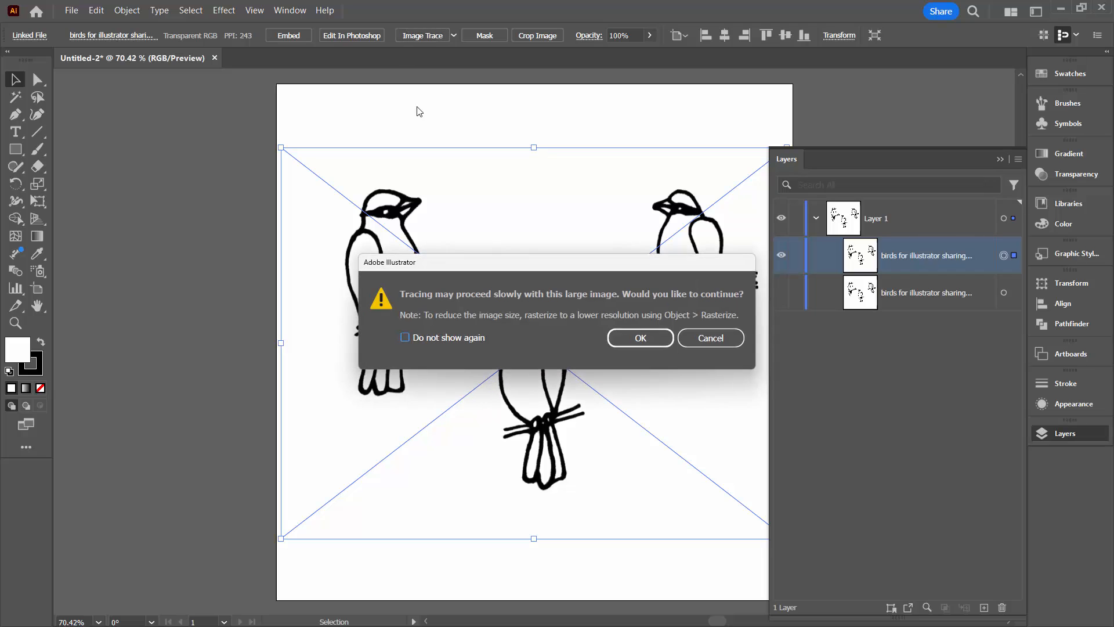
left_click(639, 337)
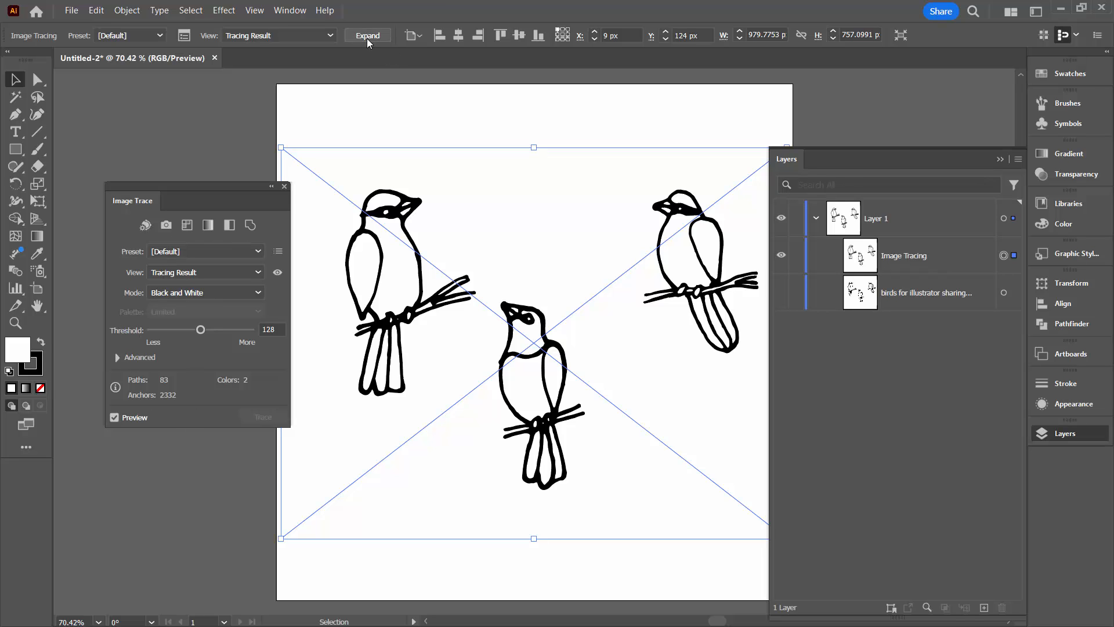
left_click(367, 35)
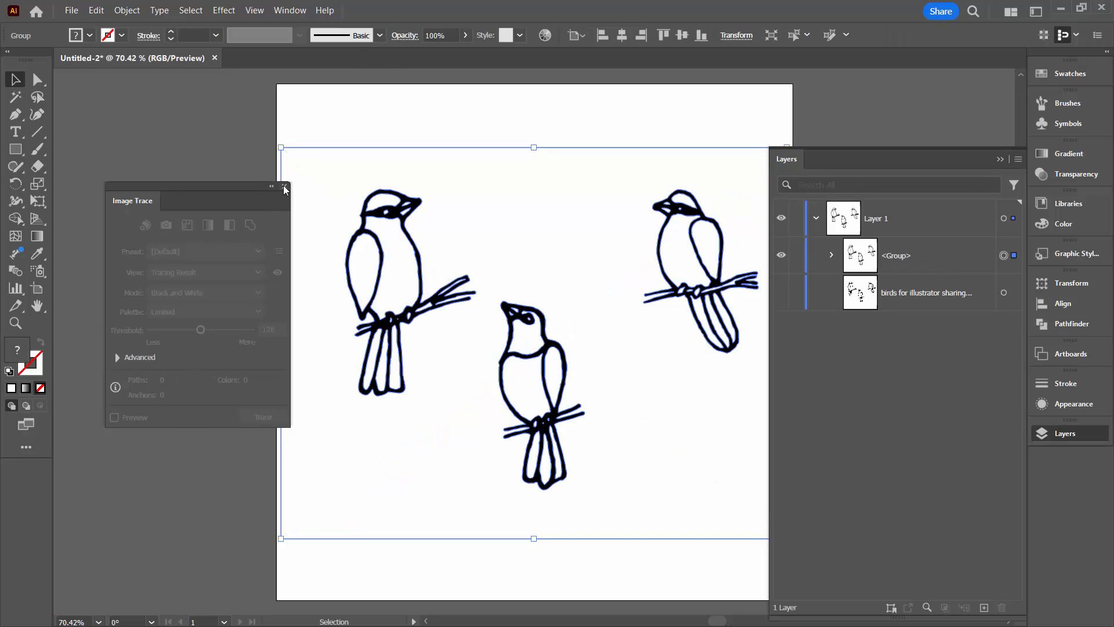
left_click(284, 186)
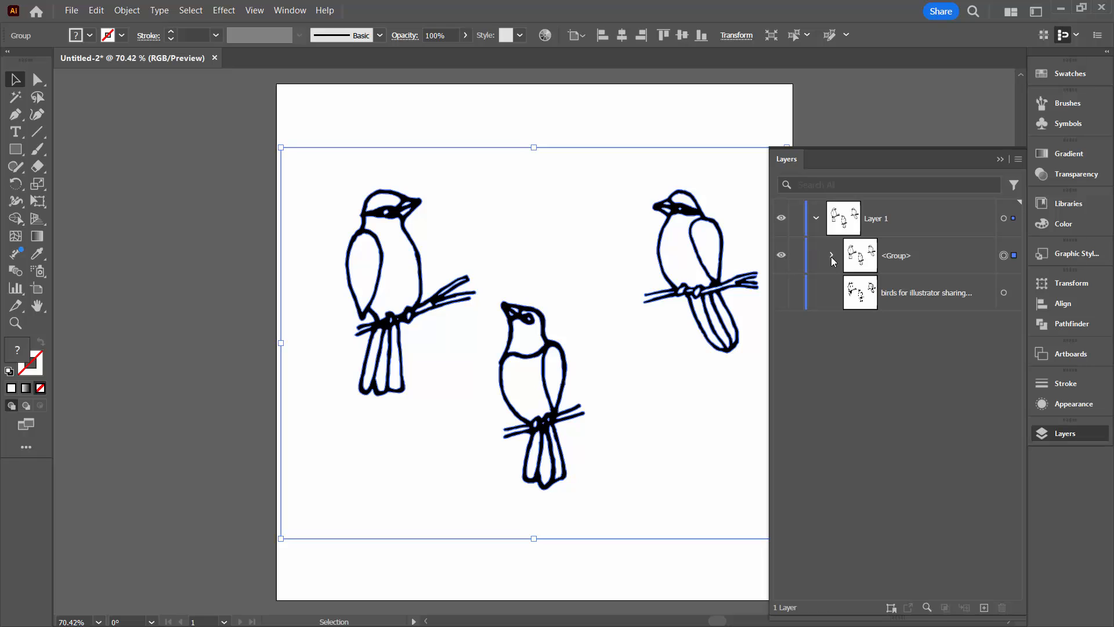
left_click(832, 255)
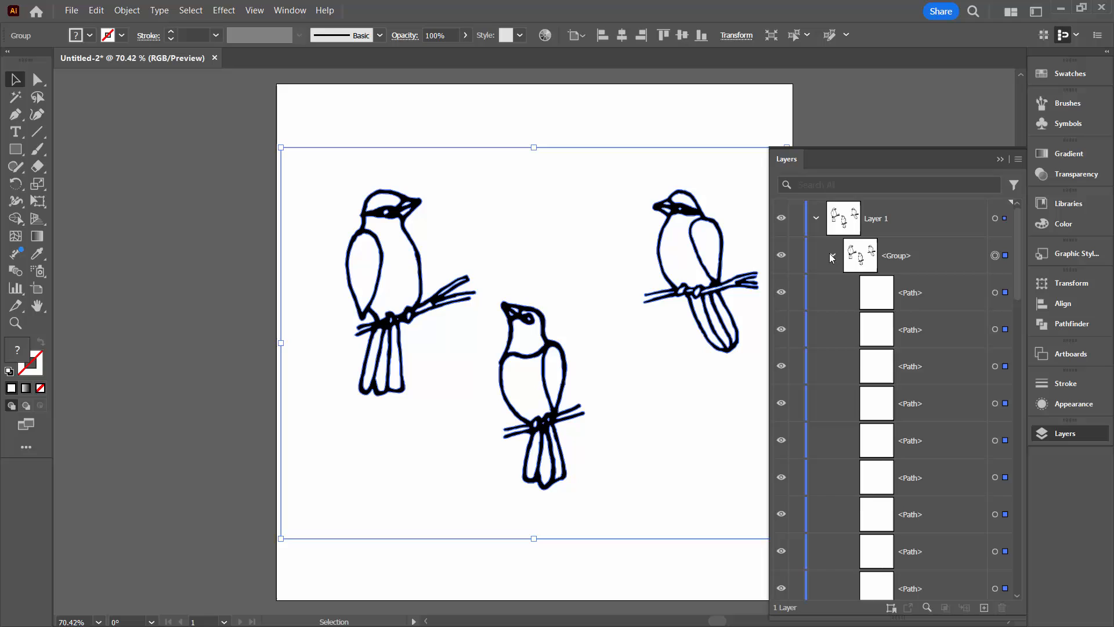
left_click(831, 255)
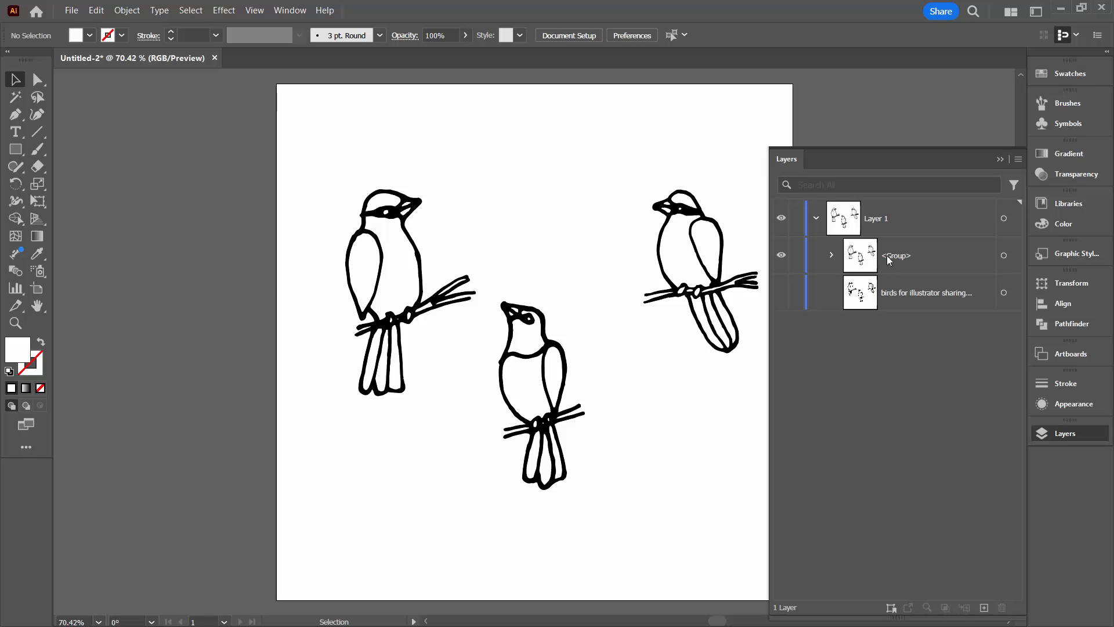
mouse_move(881, 261)
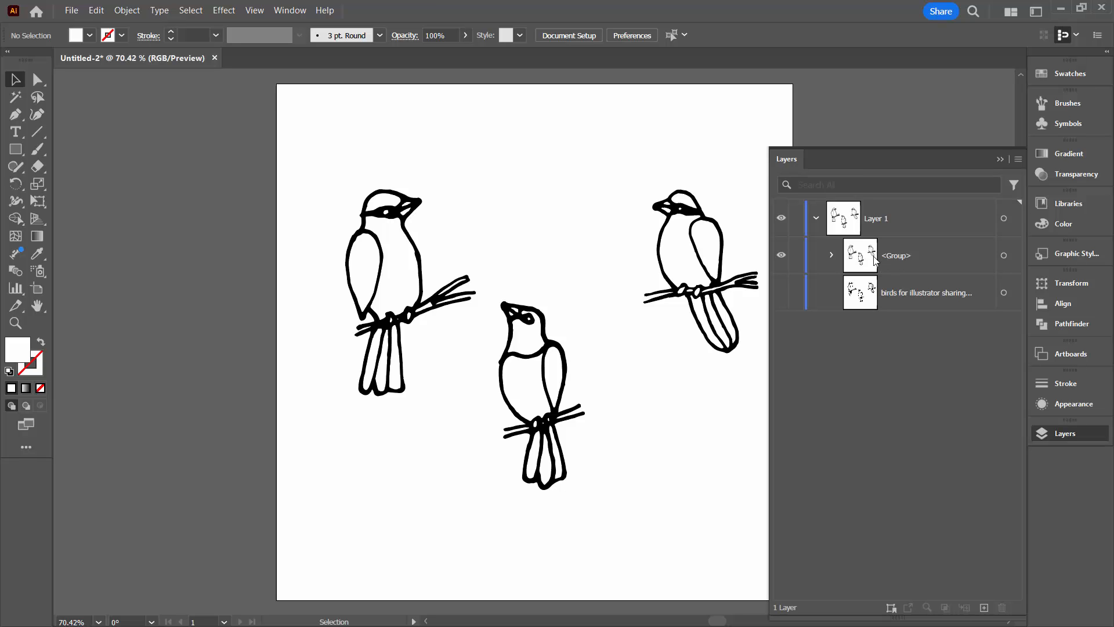
mouse_move(807, 276)
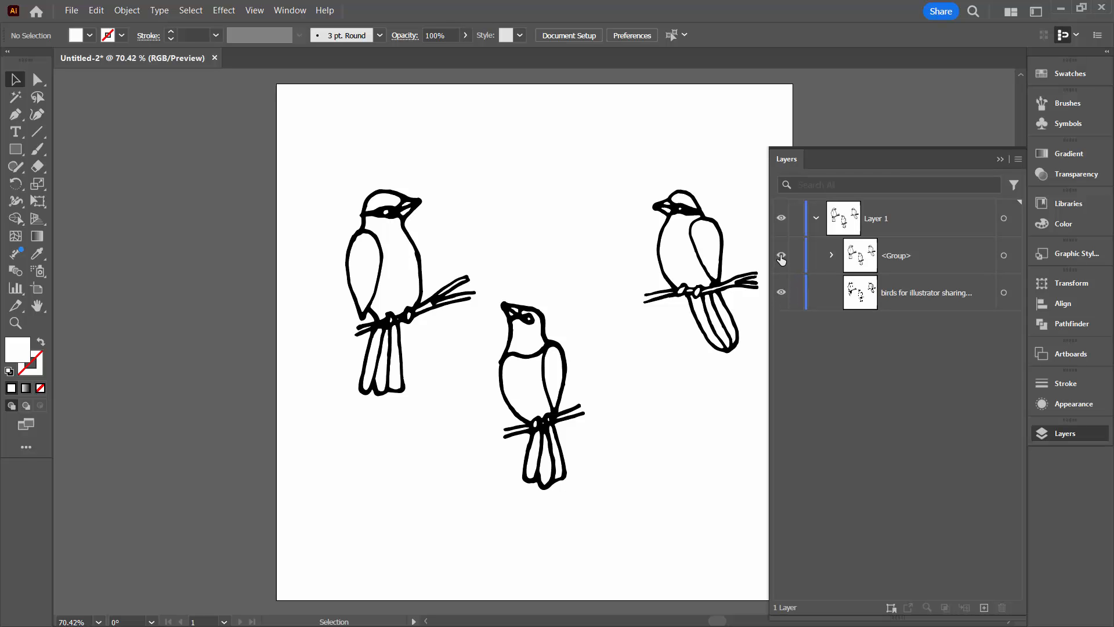
Hide the traced <Group> so the linked birds PSD shows again.
left_click(924, 292)
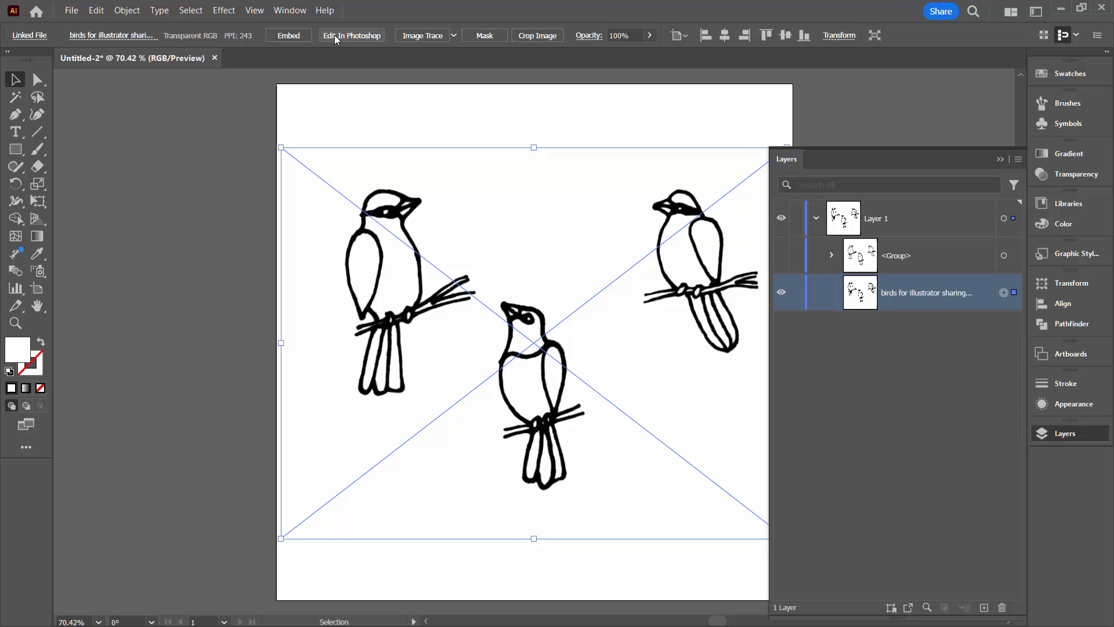
mouse_move(325, 71)
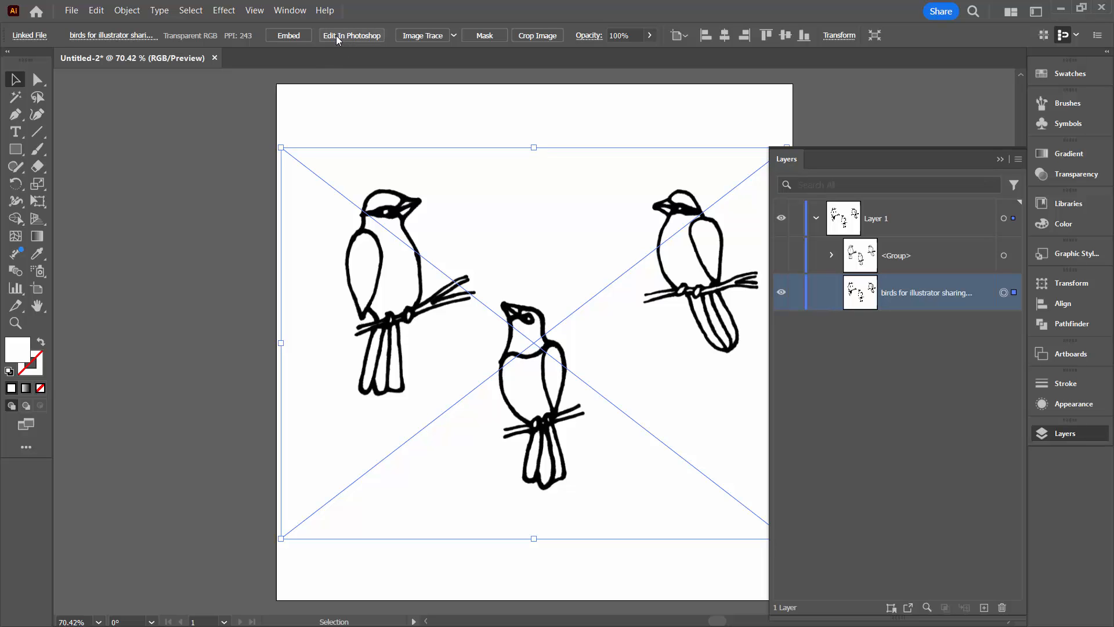
Open the linked PSD in Photoshop, erase the left bird on Layer 0, and save while closing.
left_click(352, 35)
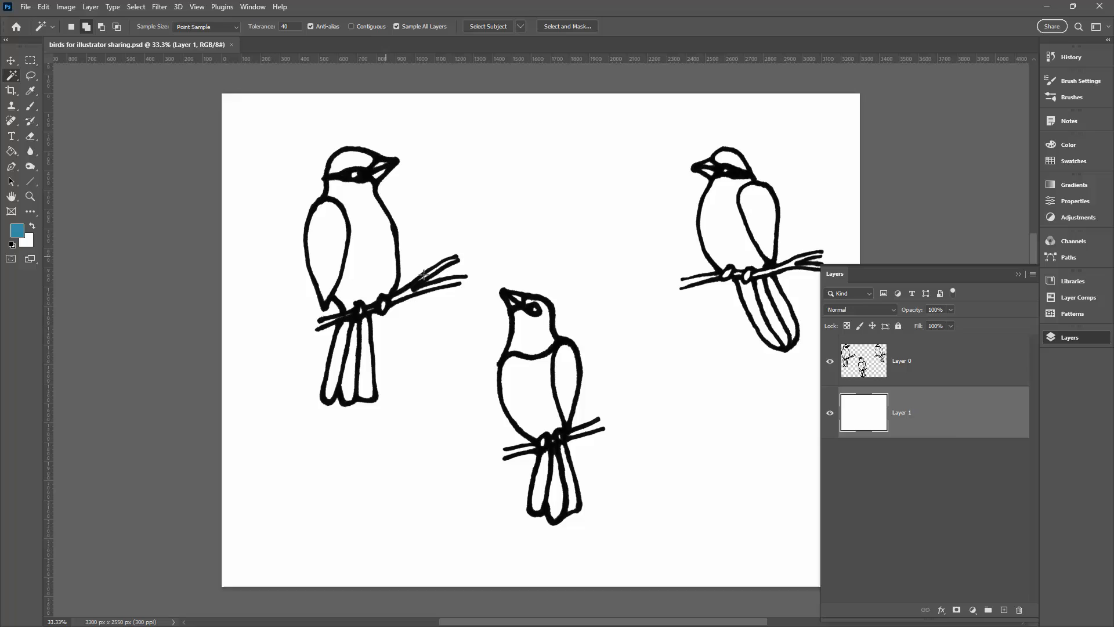
left_click(902, 361)
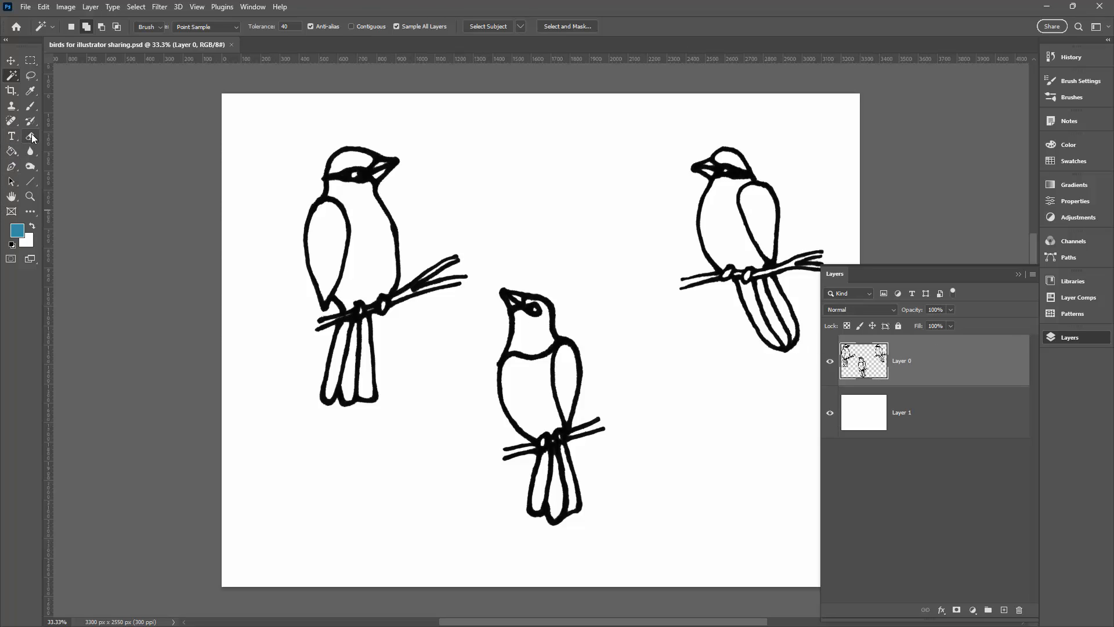
left_click(30, 136)
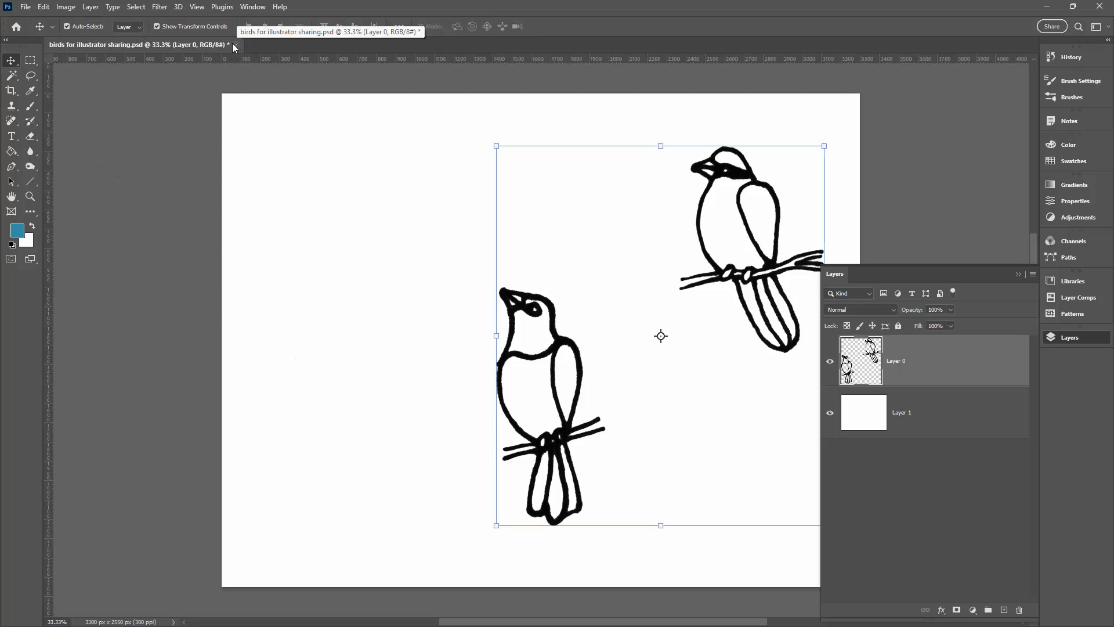
left_click(235, 44)
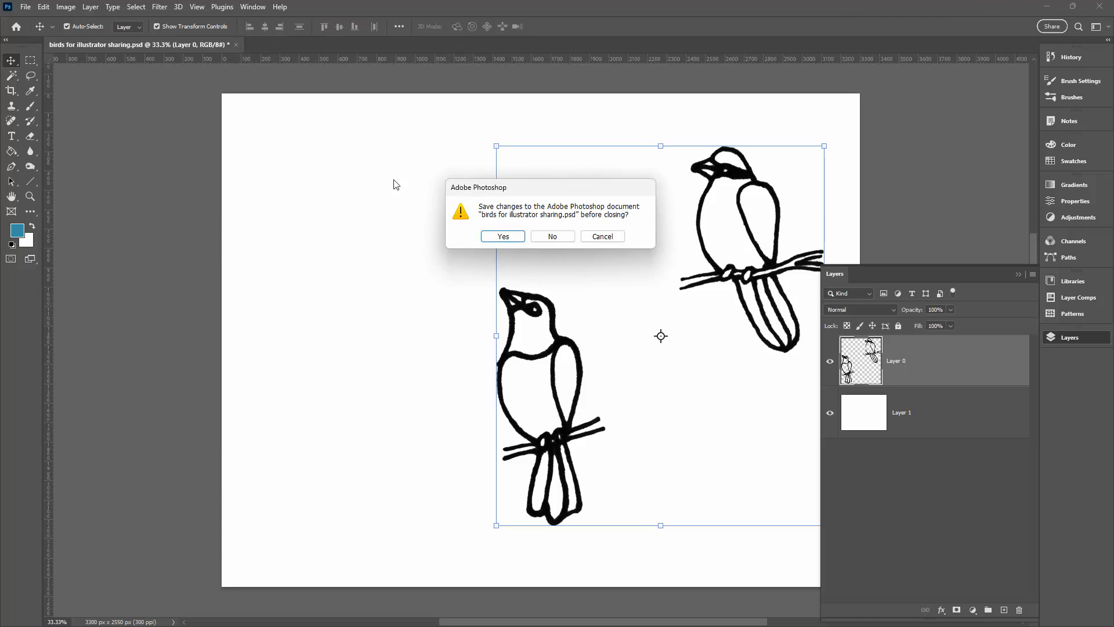
left_click(502, 236)
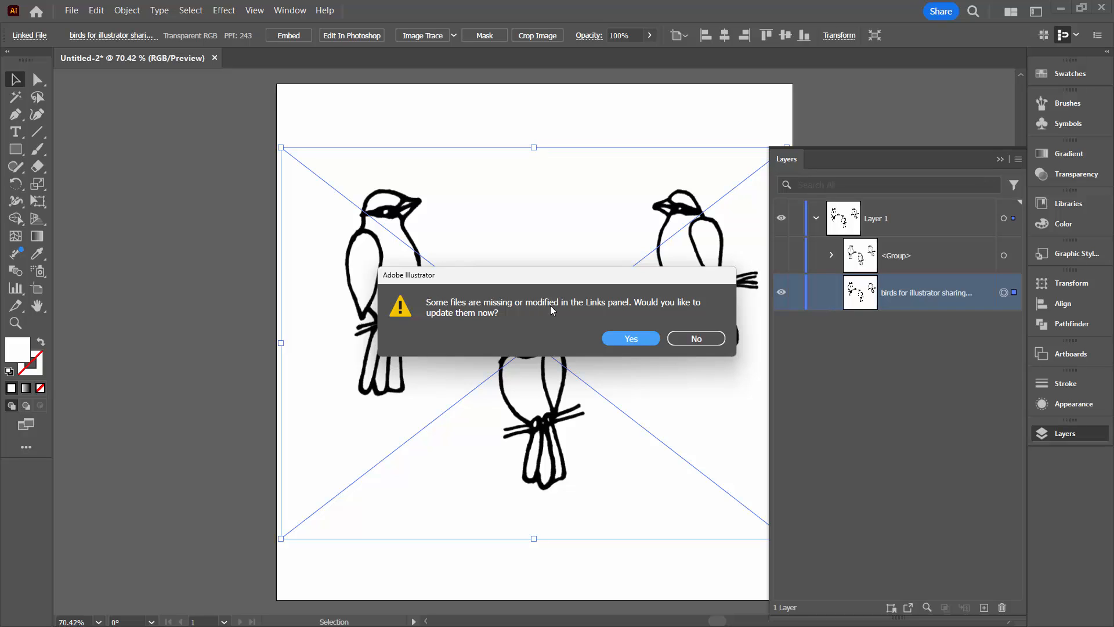
mouse_move(629, 339)
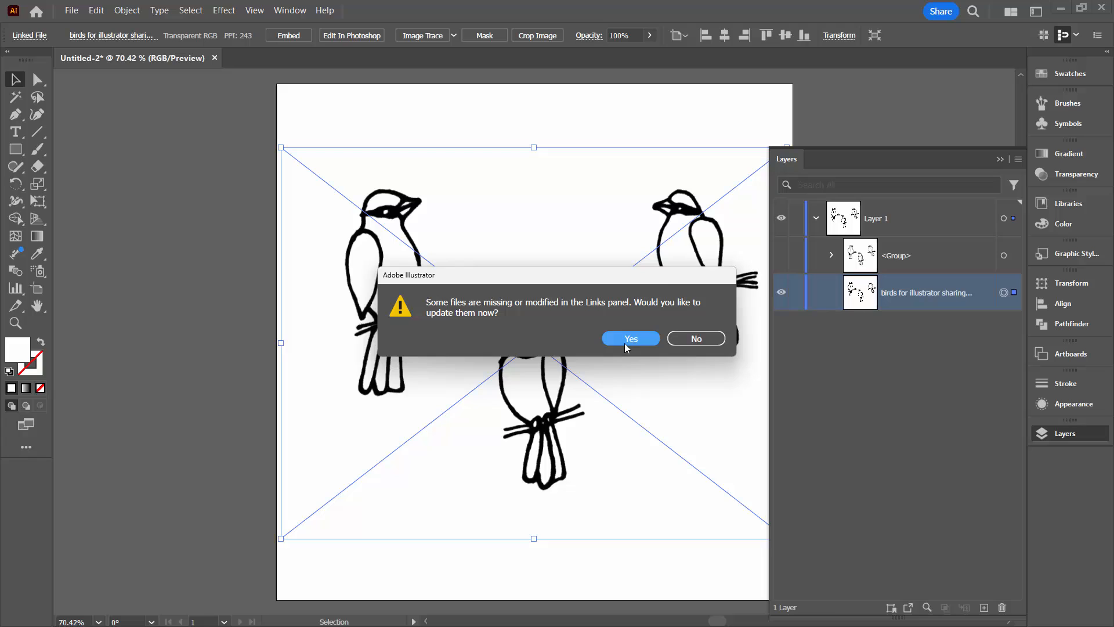
Accept the modified-link prompt to update the birds PSD, now showing two birds.
left_click(630, 339)
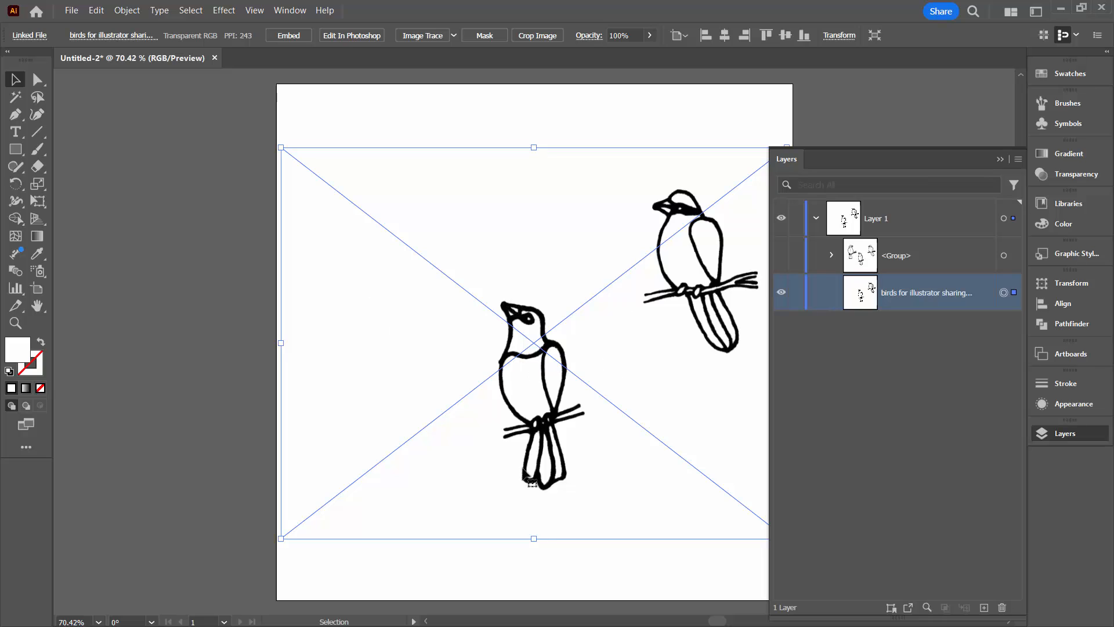
mouse_move(494, 574)
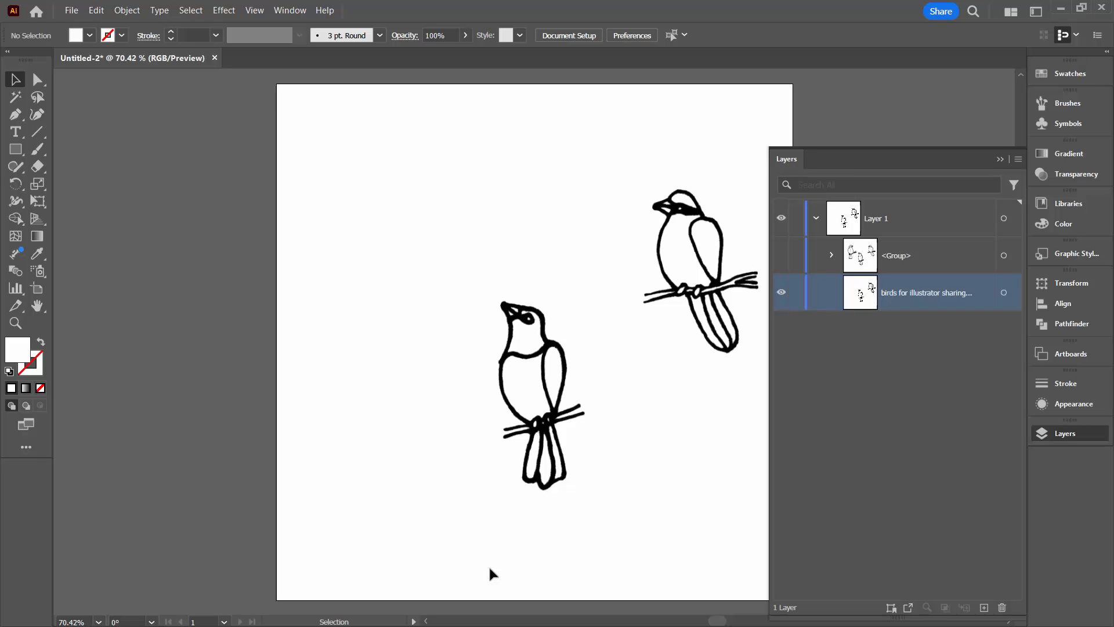
mouse_move(899, 316)
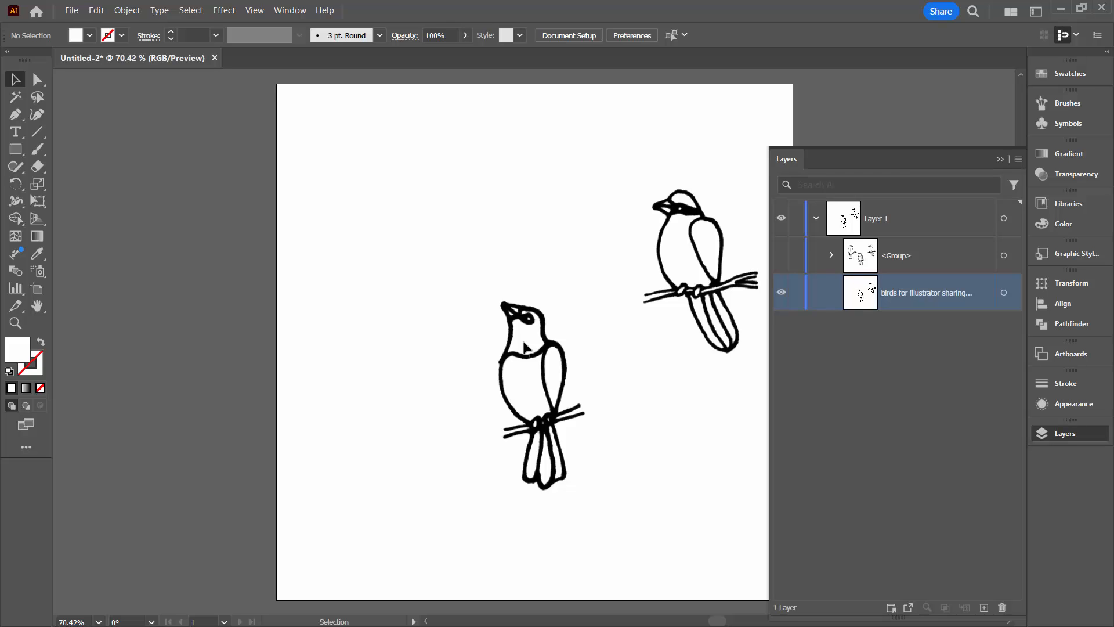
left_click(927, 292)
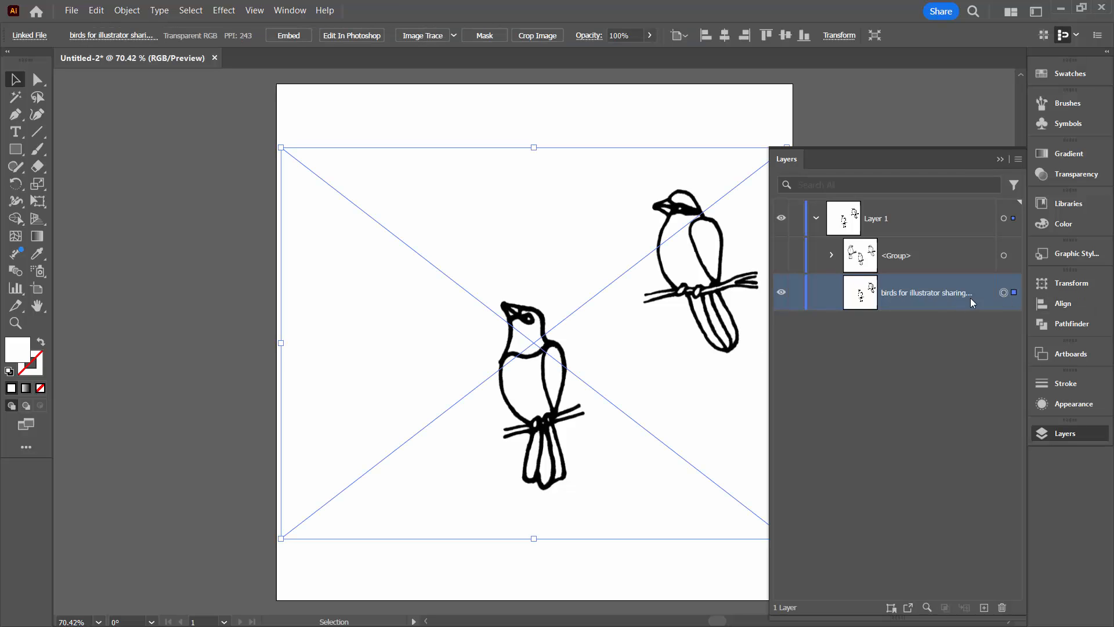
left_click(289, 9)
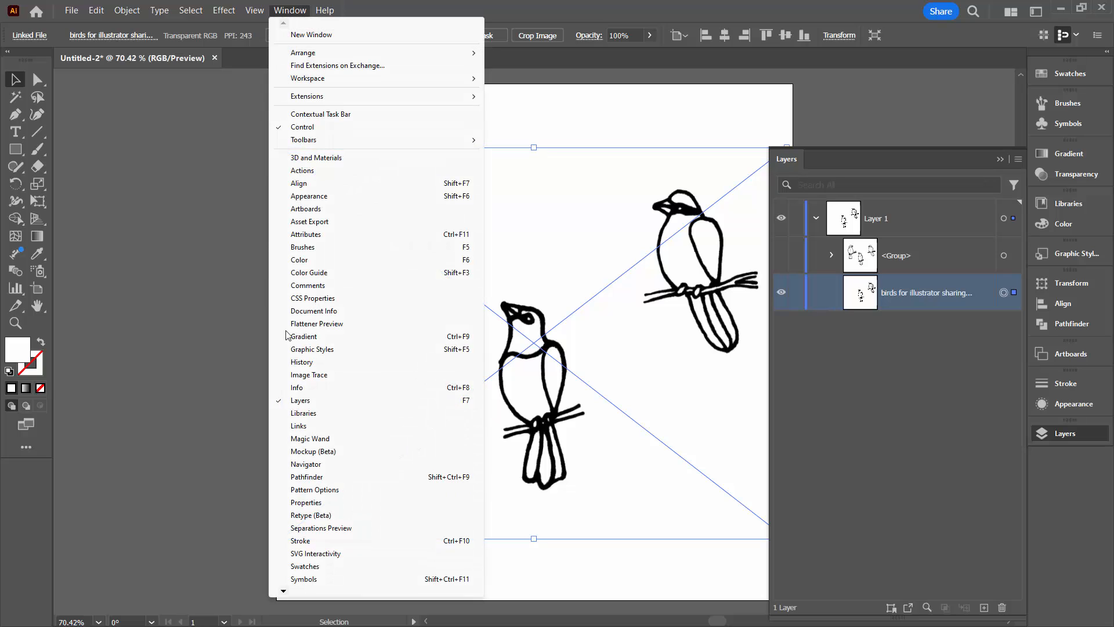
left_click(299, 425)
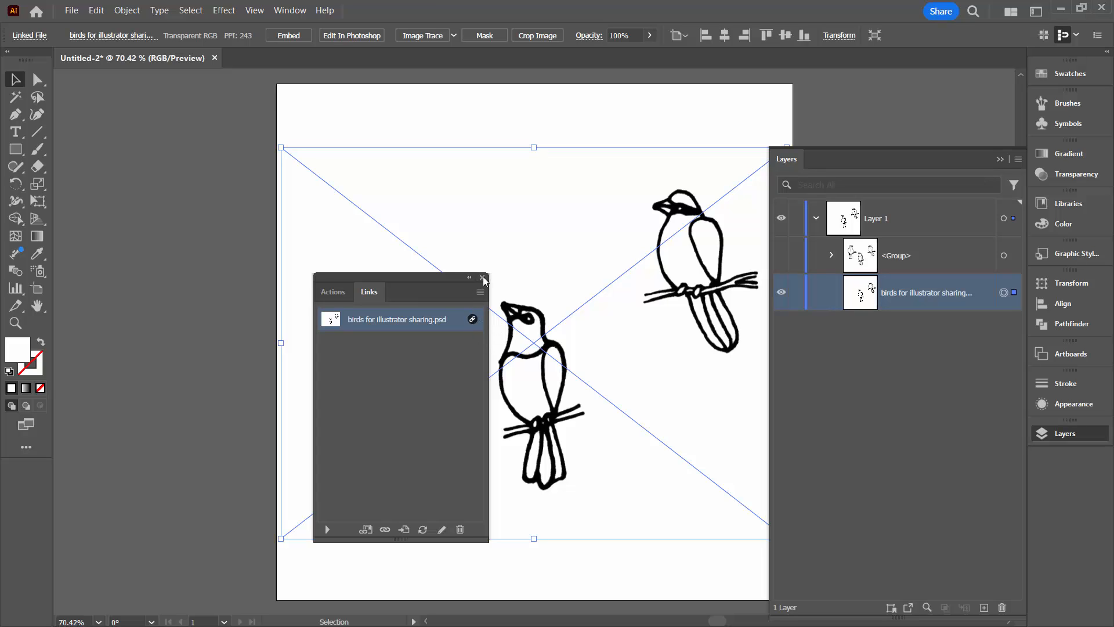
left_click(483, 278)
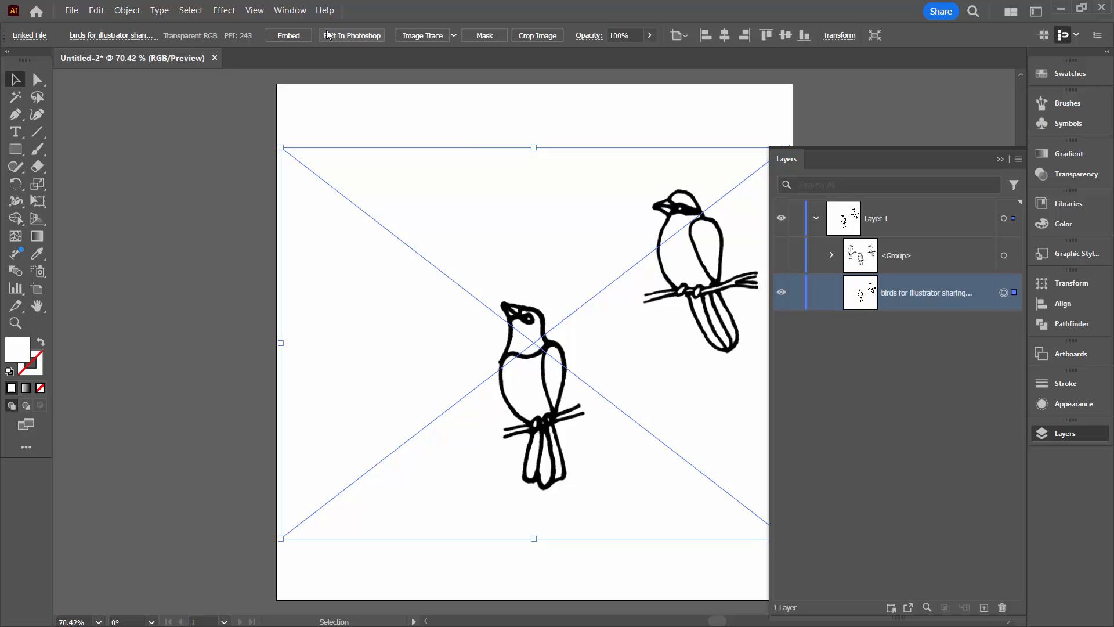
mouse_move(489, 333)
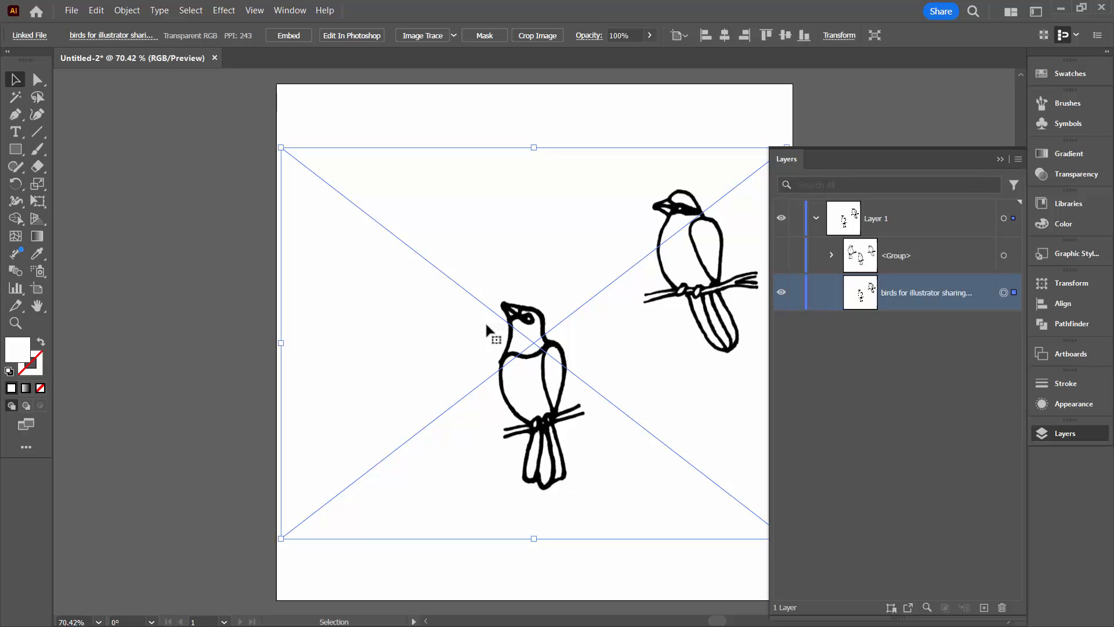
mouse_move(510, 335)
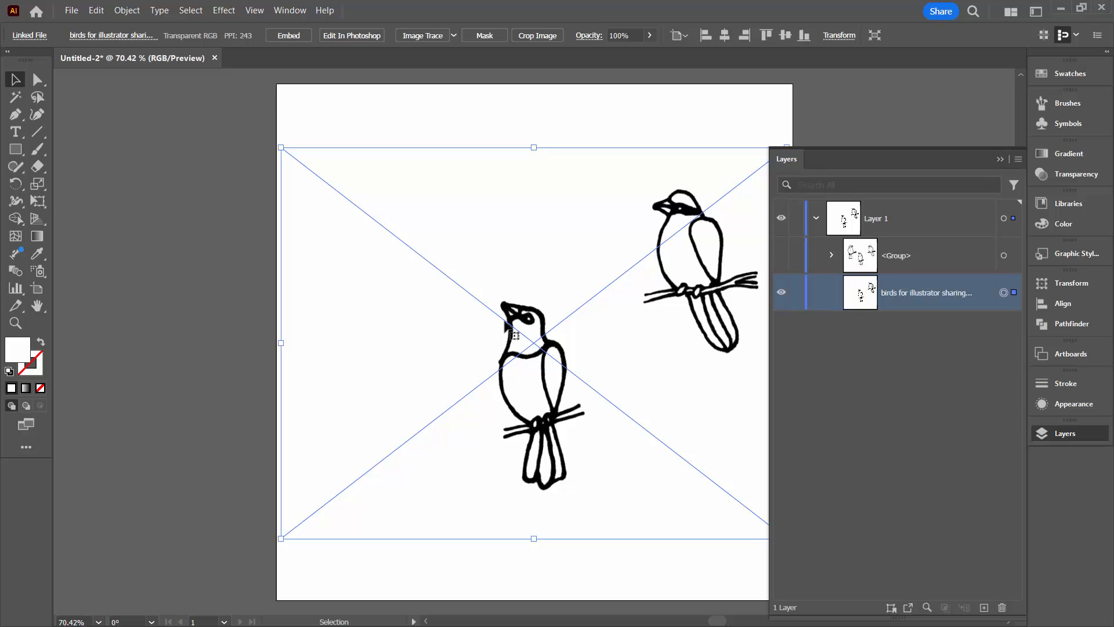
mouse_move(573, 355)
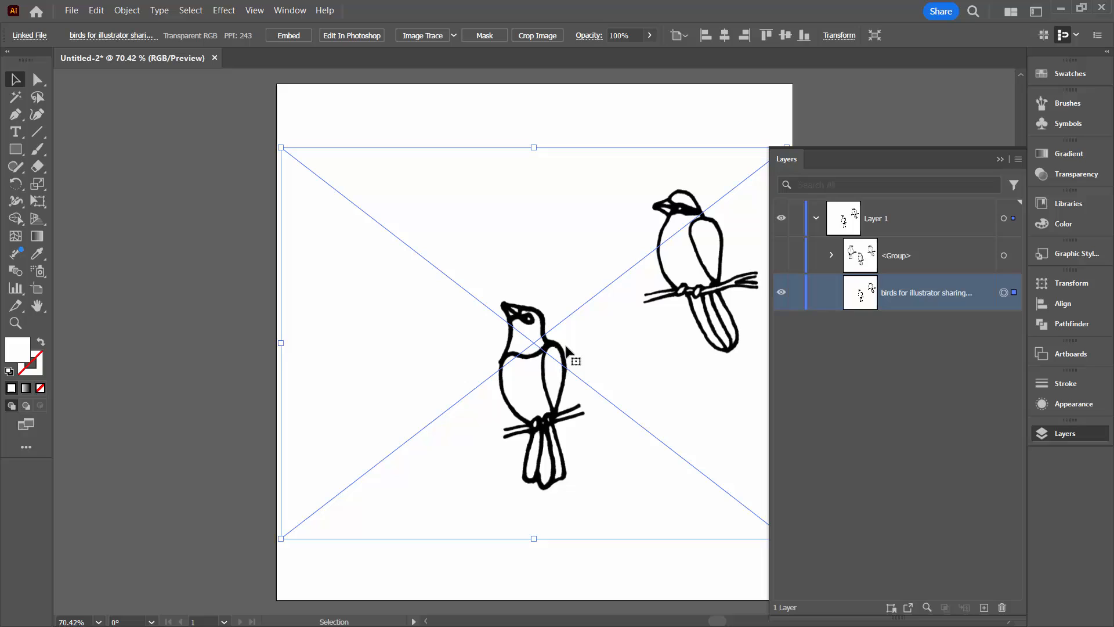
mouse_move(645, 356)
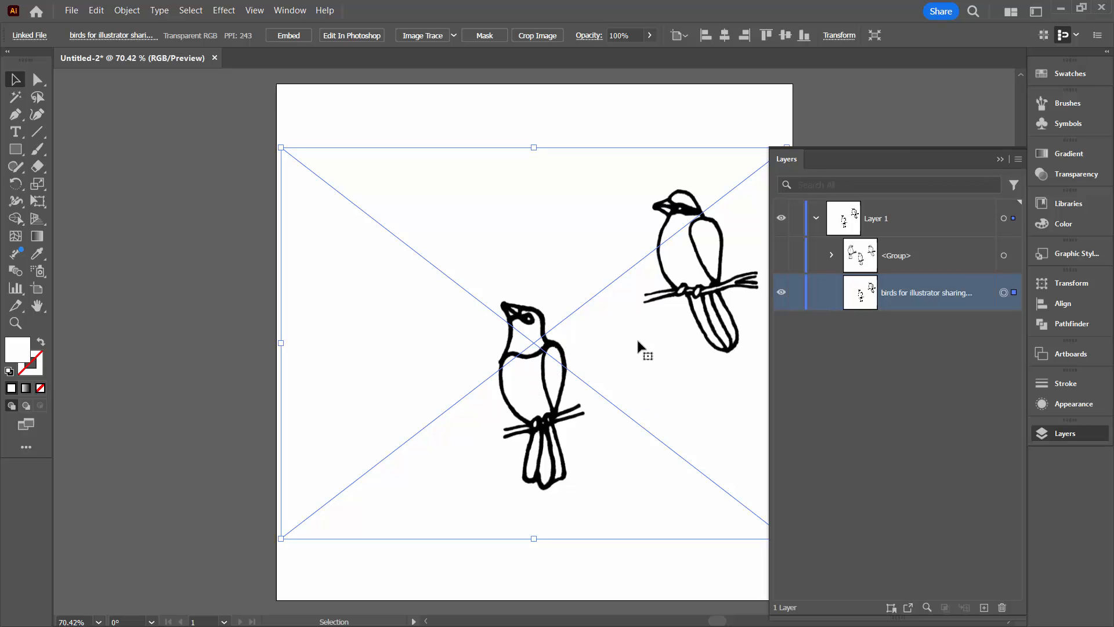
mouse_move(558, 348)
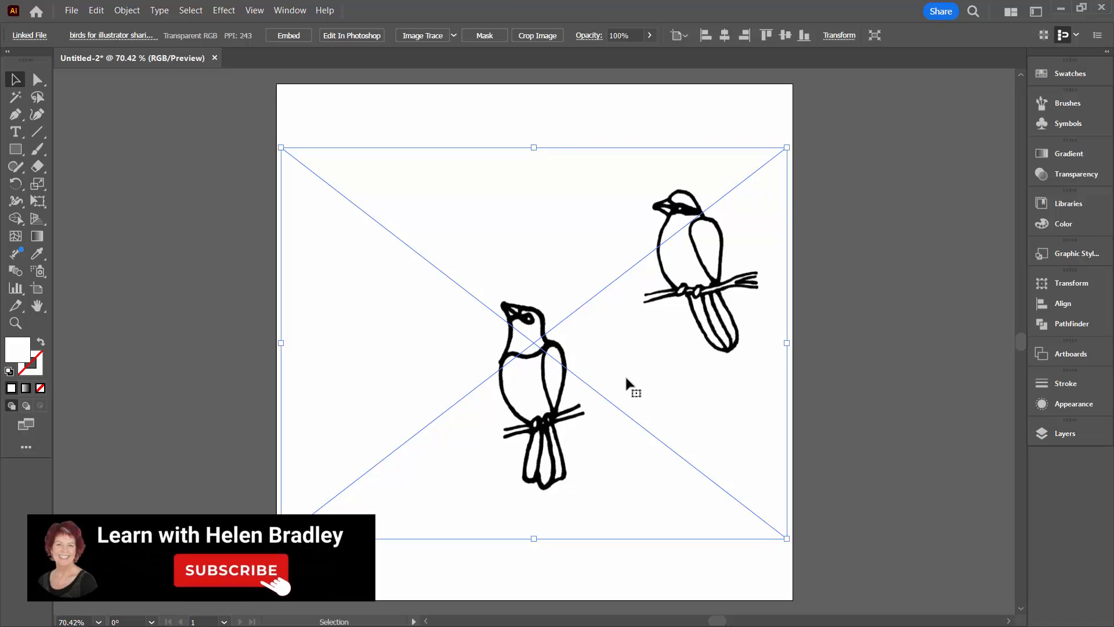
mouse_move(405, 193)
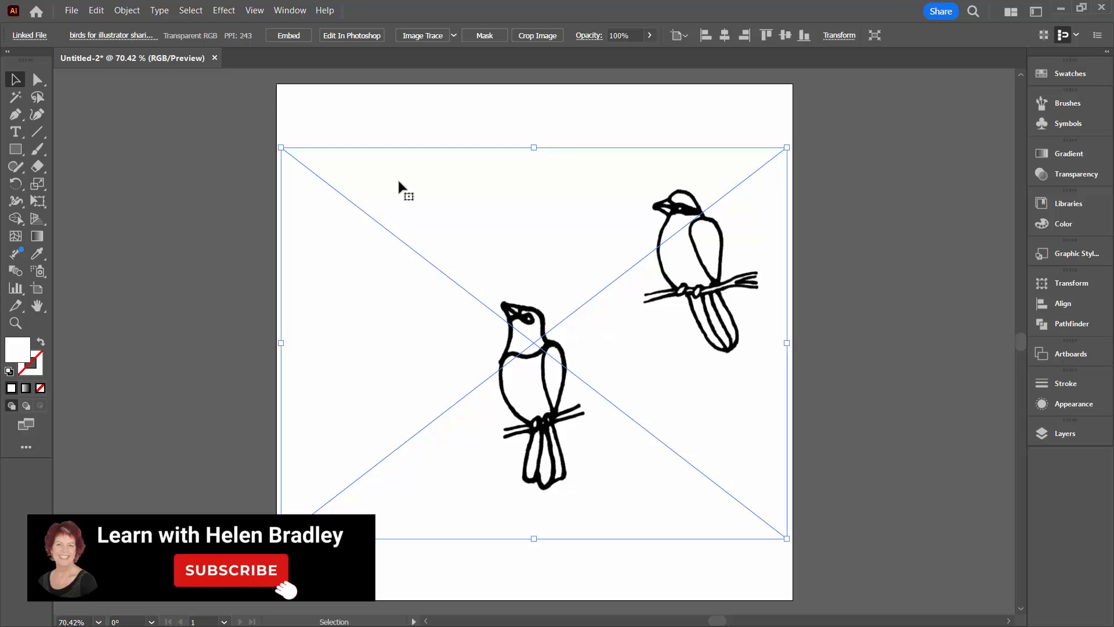
mouse_move(643, 253)
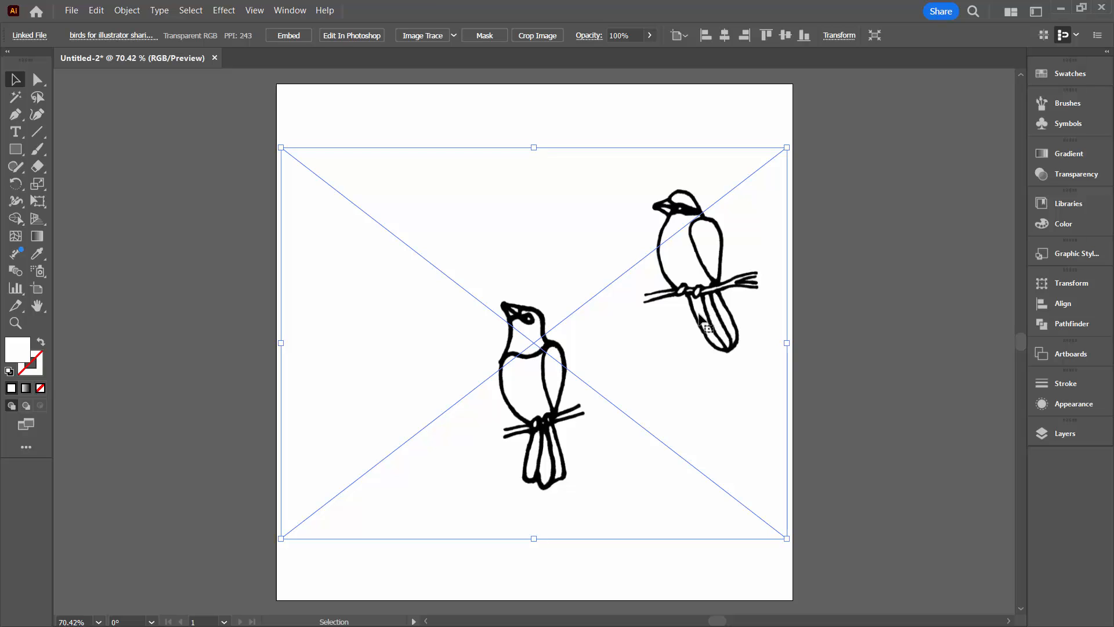
mouse_move(544, 352)
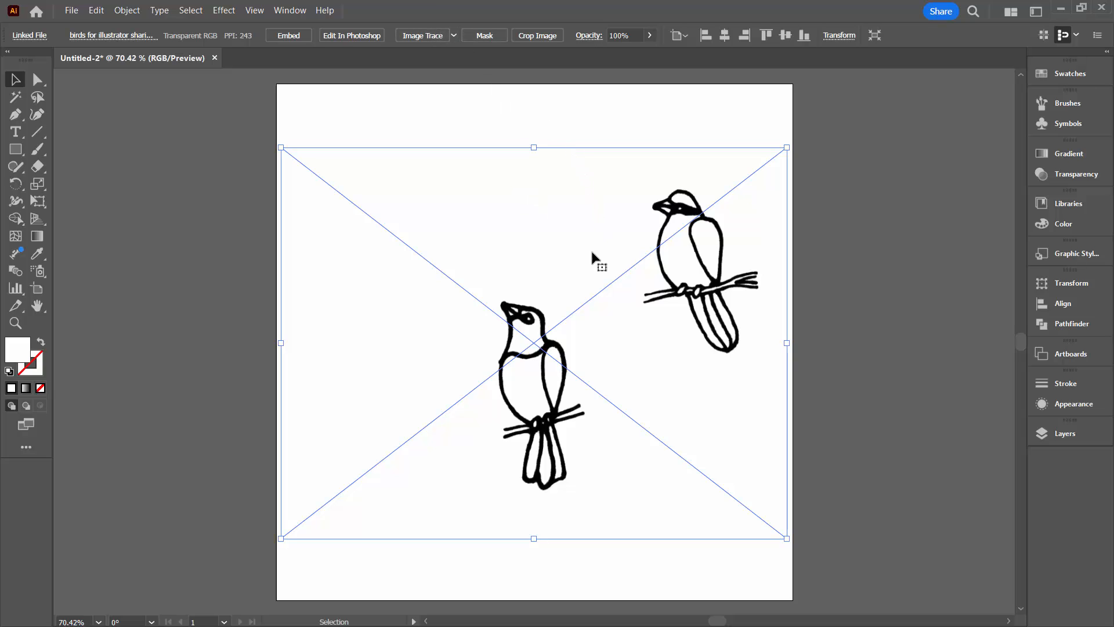
mouse_move(563, 359)
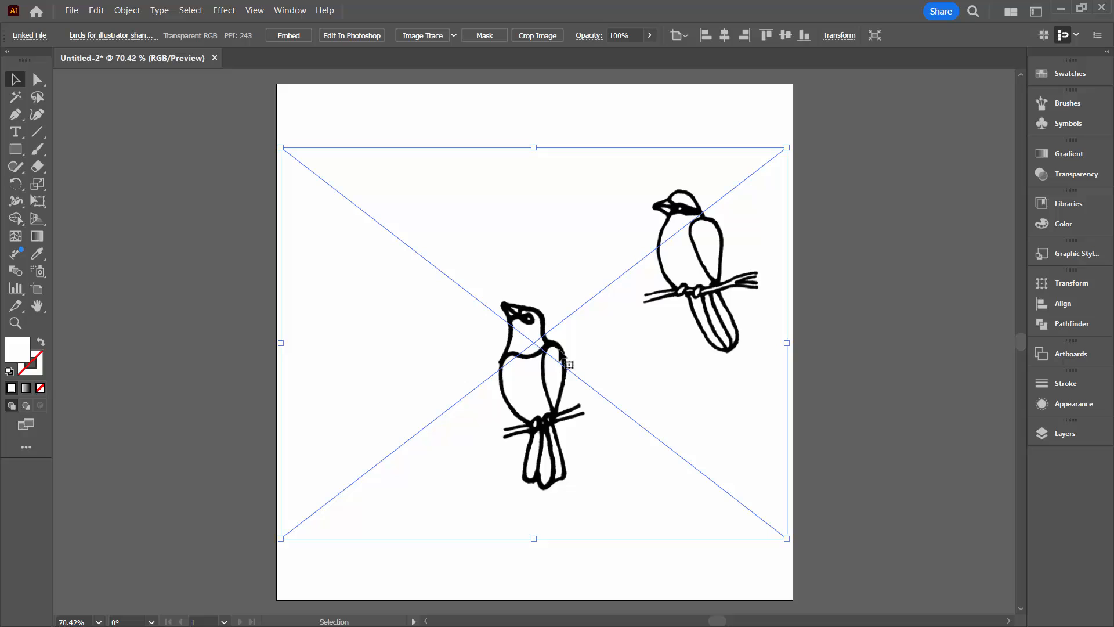
mouse_move(704, 569)
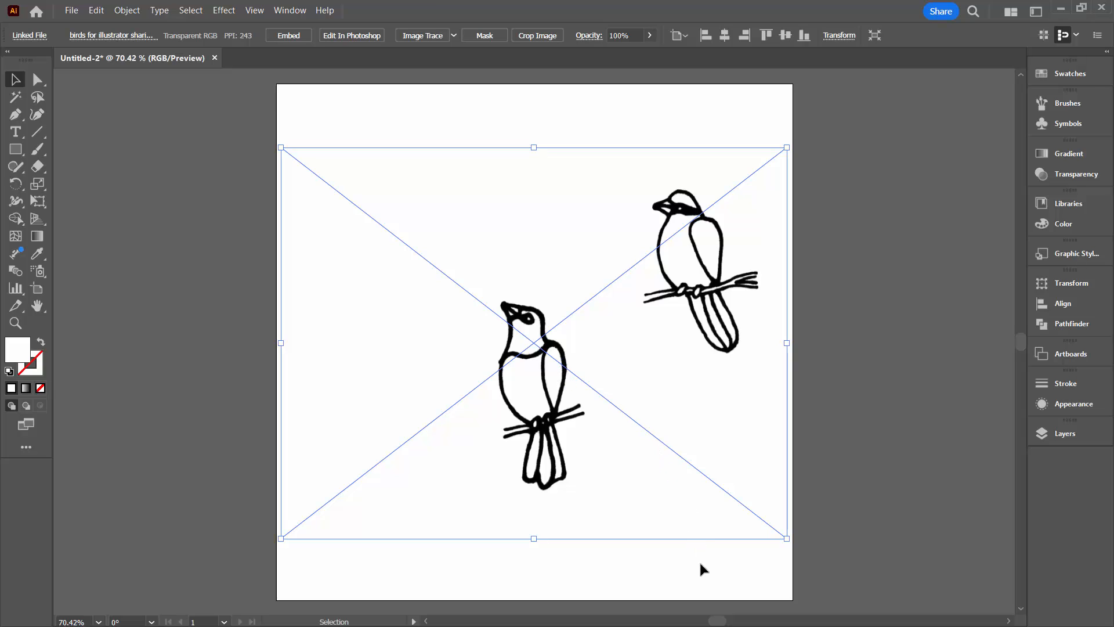
mouse_move(691, 552)
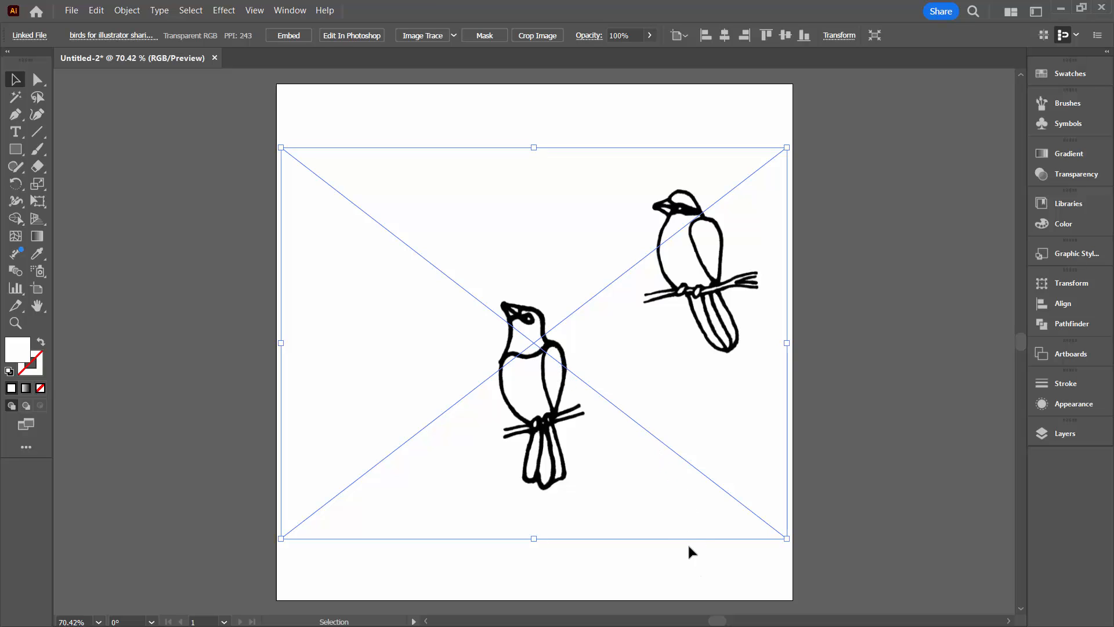
mouse_move(633, 559)
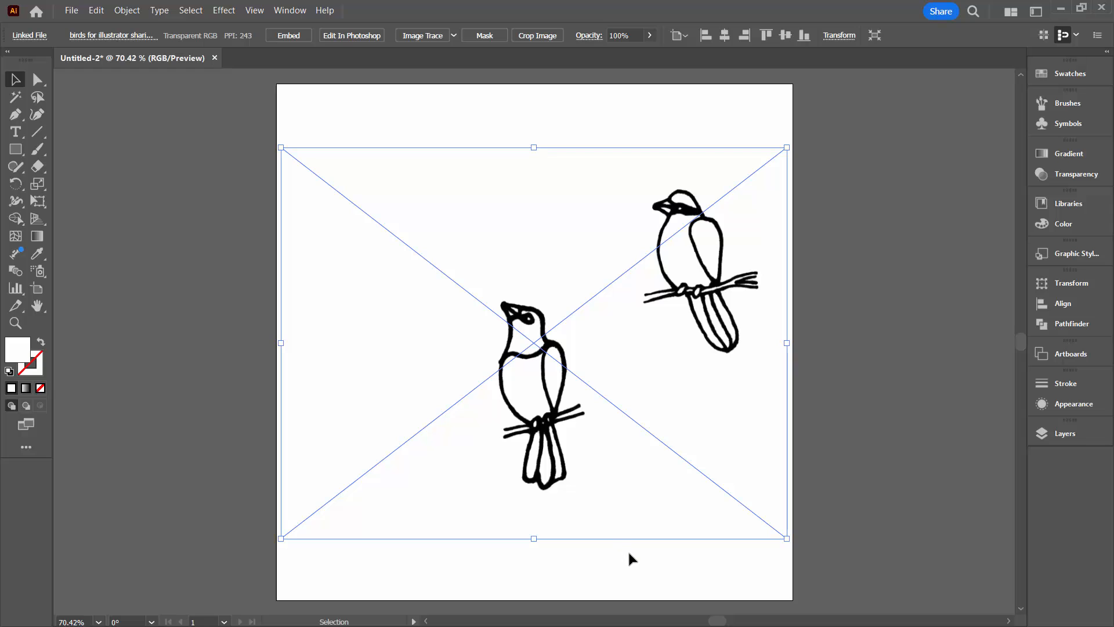